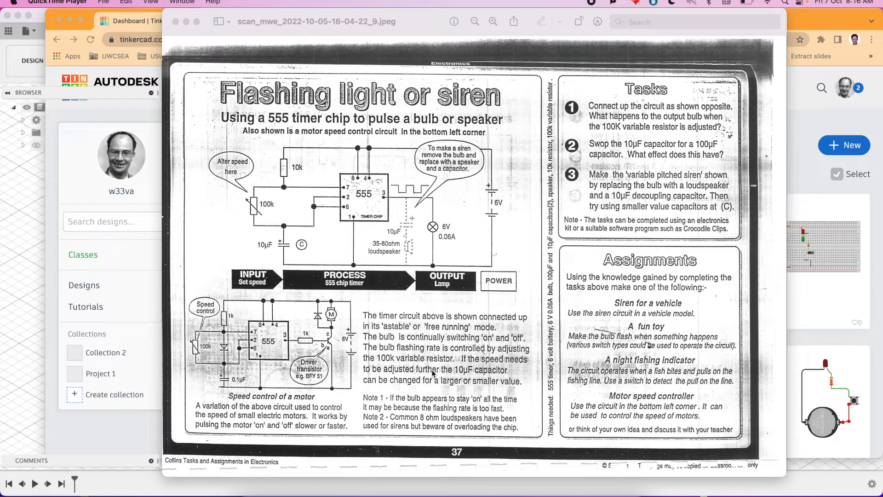
pyautogui.moveTo(332, 210)
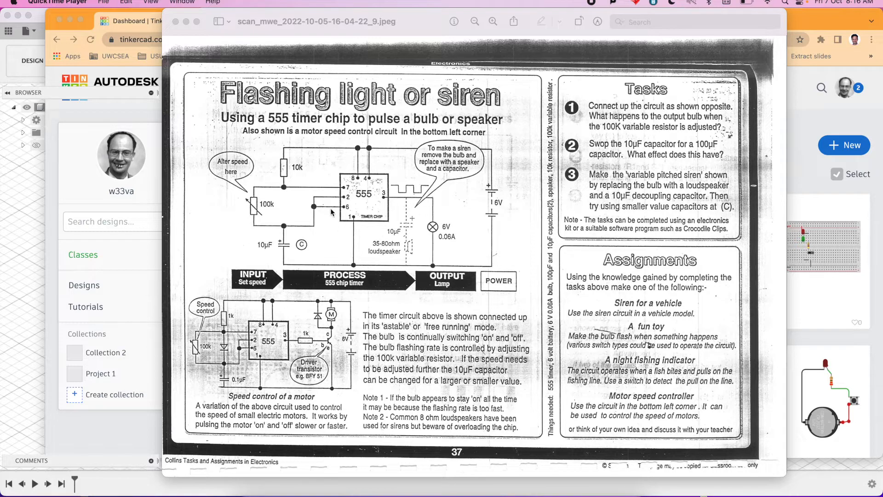
pyautogui.moveTo(343, 216)
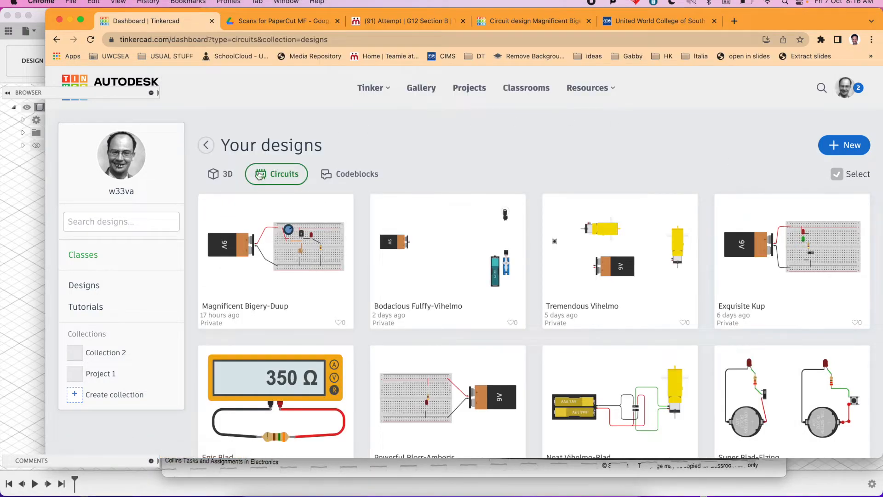
pyautogui.click(844, 145)
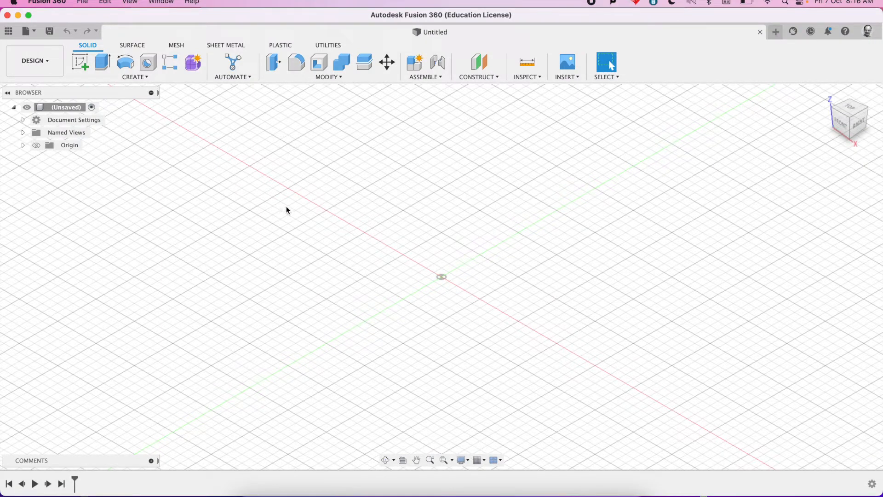
pyautogui.moveTo(406, 38)
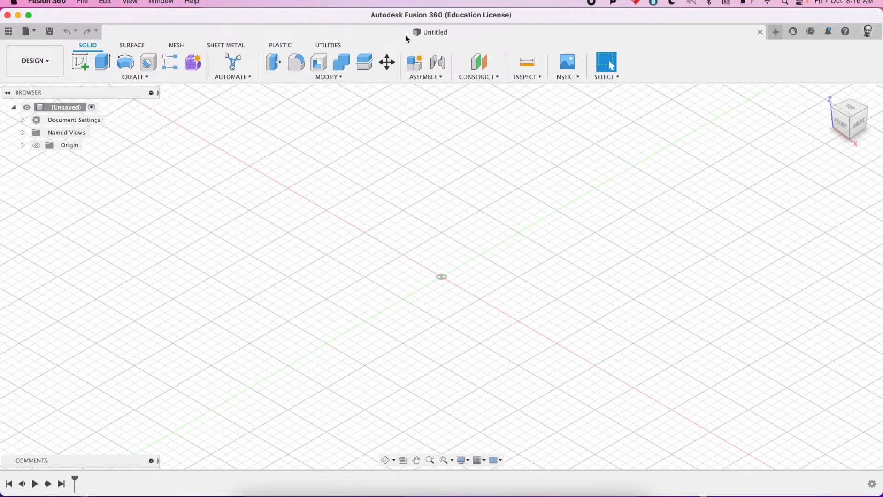
pyautogui.moveTo(359, 281)
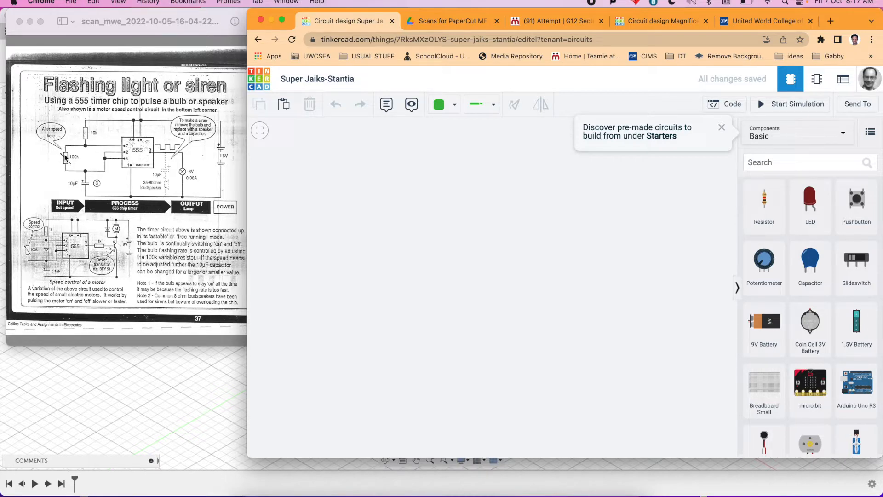
pyautogui.moveTo(84, 190)
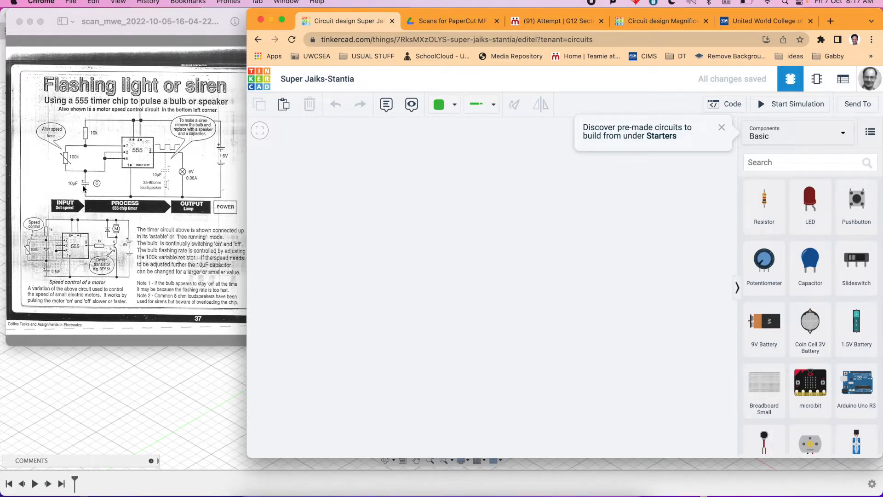
pyautogui.moveTo(82, 190)
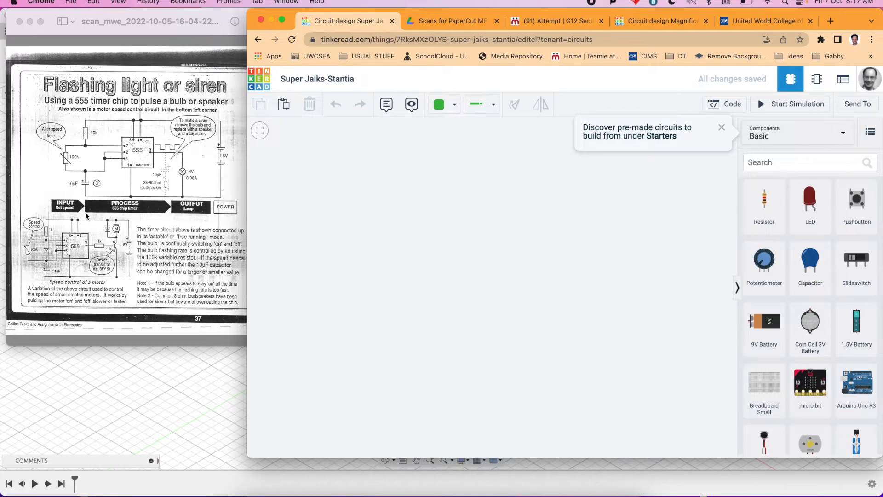
pyautogui.moveTo(378, 275)
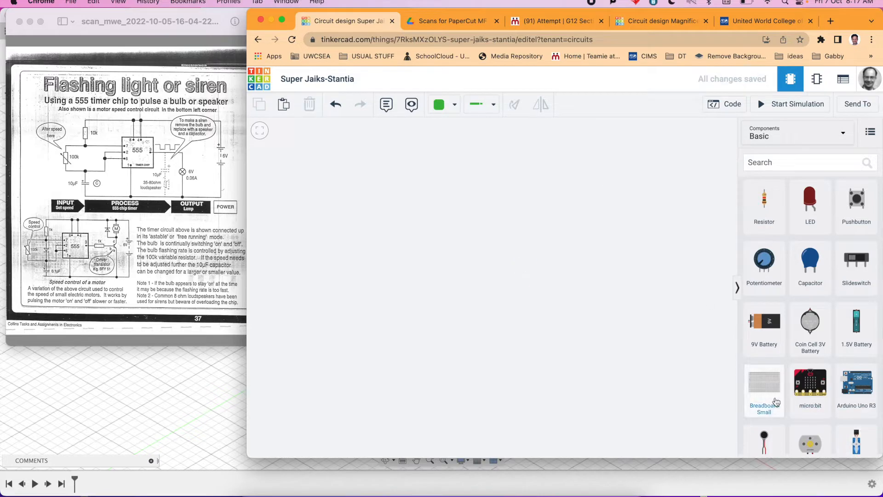
# Place a small breadboard on the canvas and switch the component list to All.
pyautogui.click(764, 385)
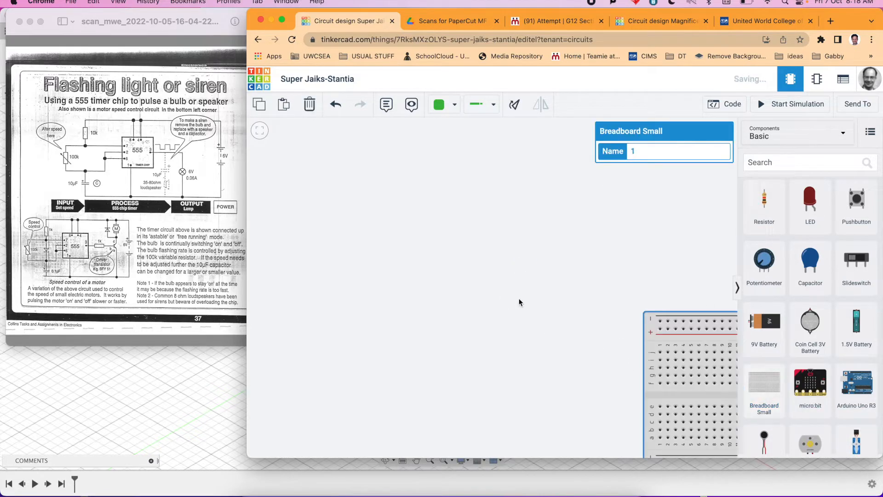
pyautogui.moveTo(678, 339)
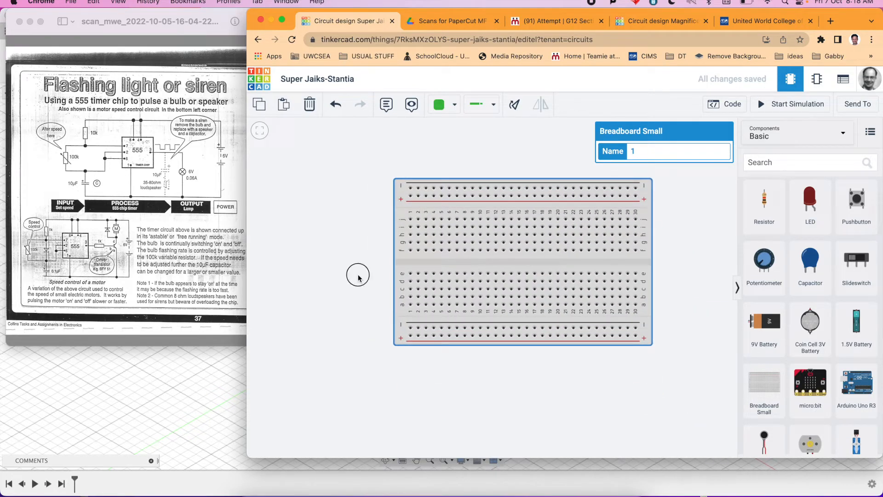
pyautogui.click(785, 163)
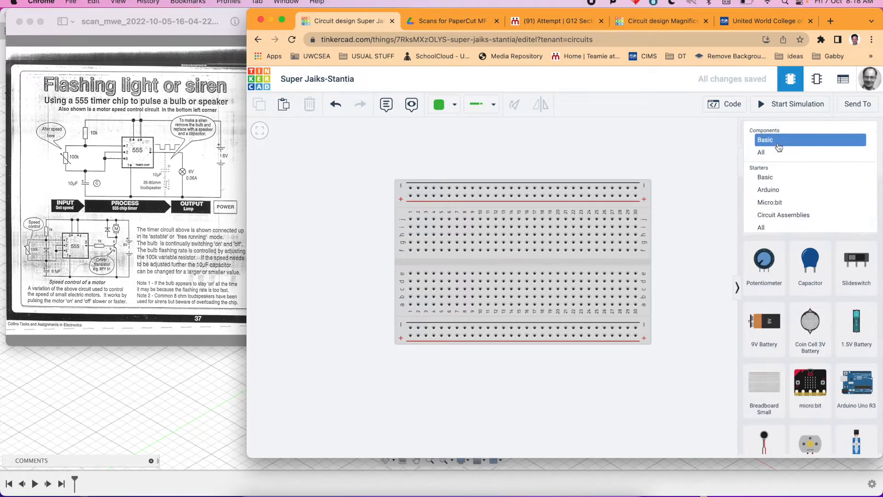
pyautogui.click(760, 152)
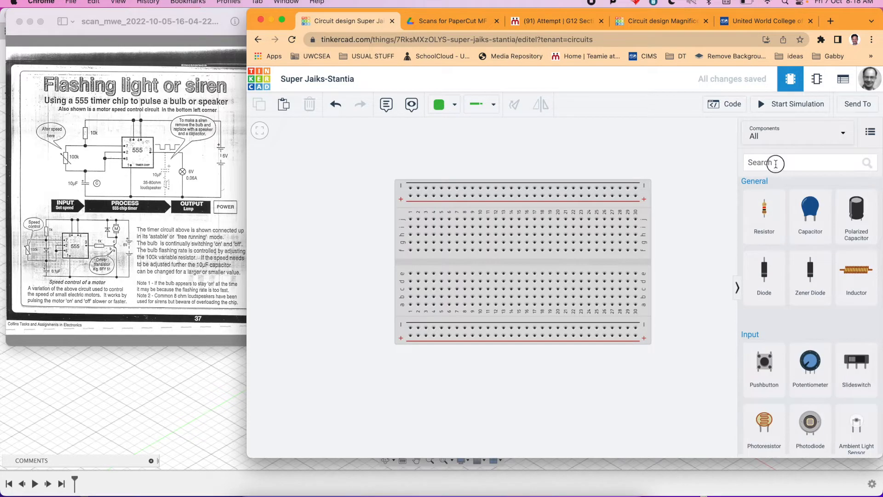
# Search 555 and seat the timer chip across the breadboard's centre gap.
pyautogui.write('555')
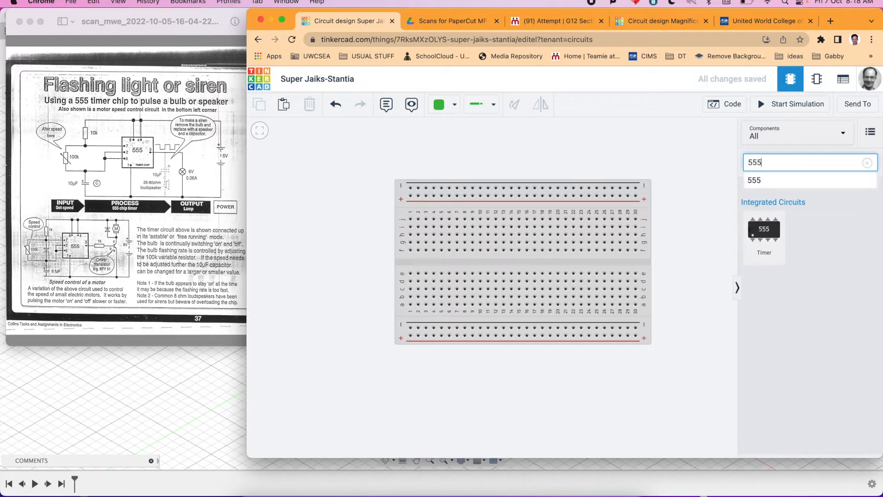
pyautogui.moveTo(763, 228); pyautogui.dragTo(483, 299)
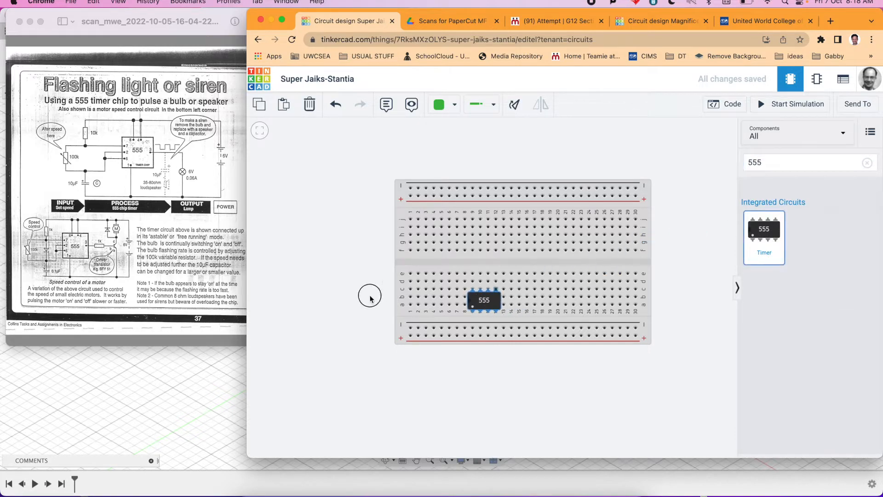
pyautogui.moveTo(483, 299); pyautogui.dragTo(348, 268)
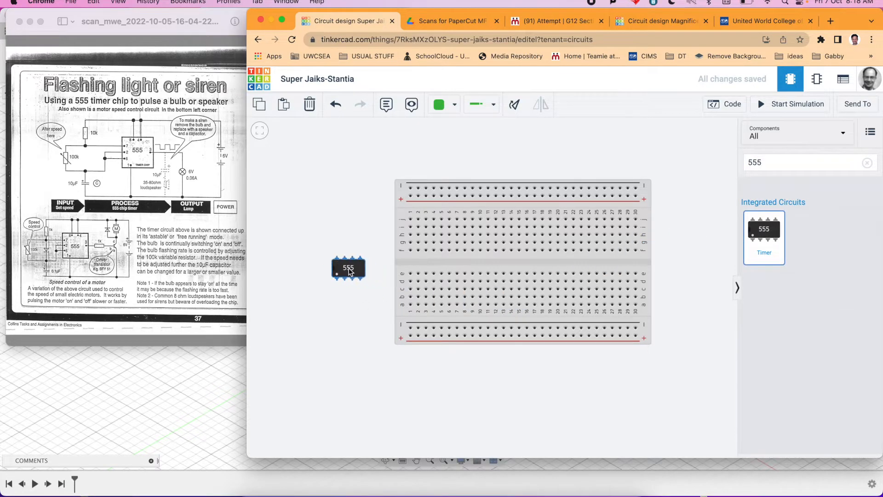
pyautogui.moveTo(348, 268); pyautogui.dragTo(514, 261)
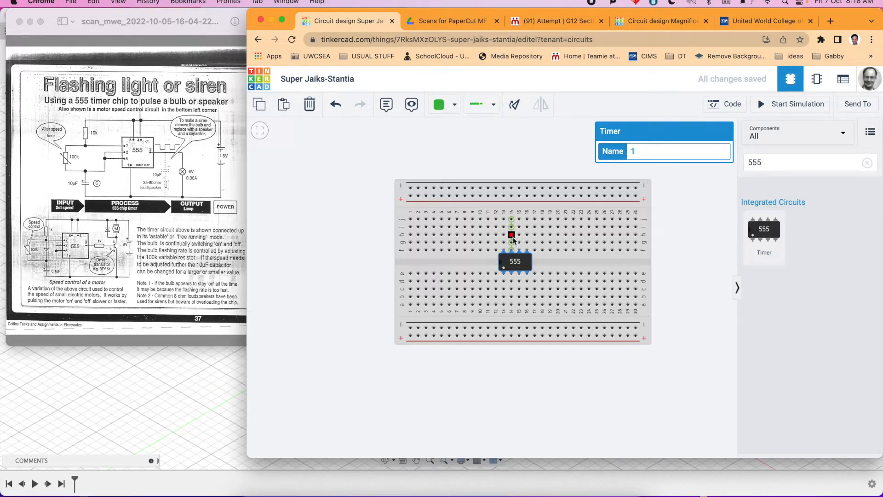
pyautogui.moveTo(511, 235); pyautogui.dragTo(511, 306)
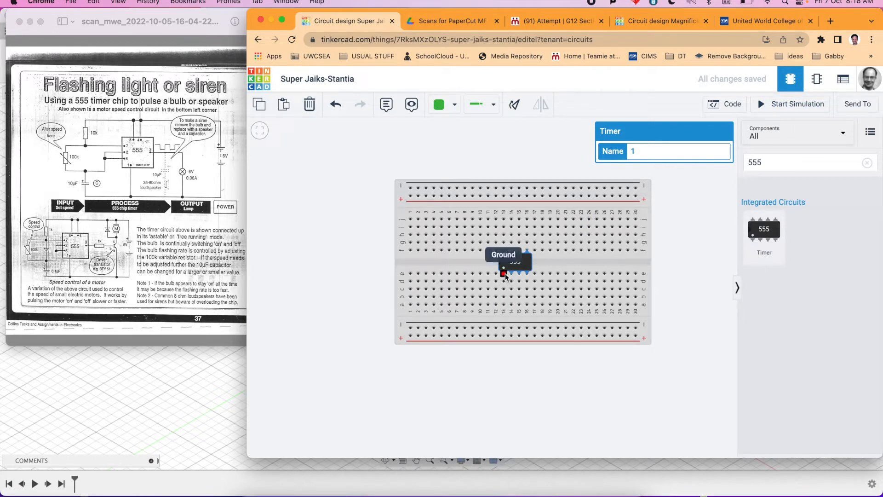
pyautogui.moveTo(529, 276)
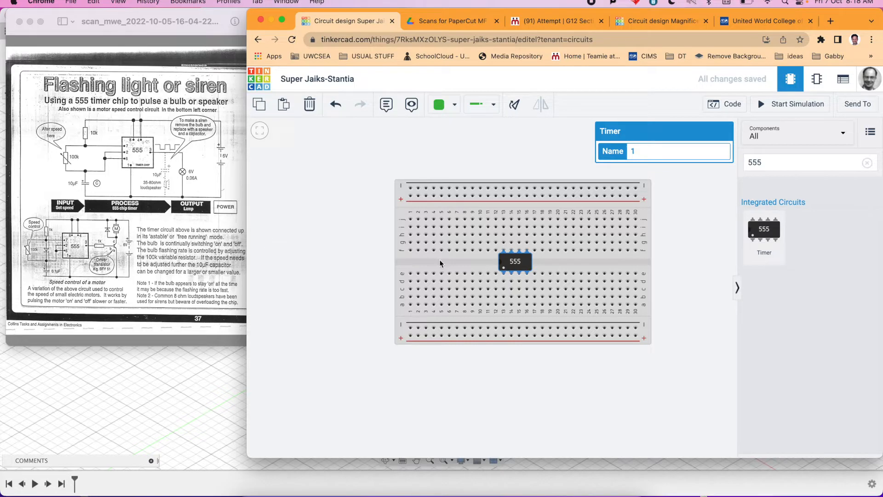
# Set the wire colour to black for new wires.
pyautogui.click(444, 104)
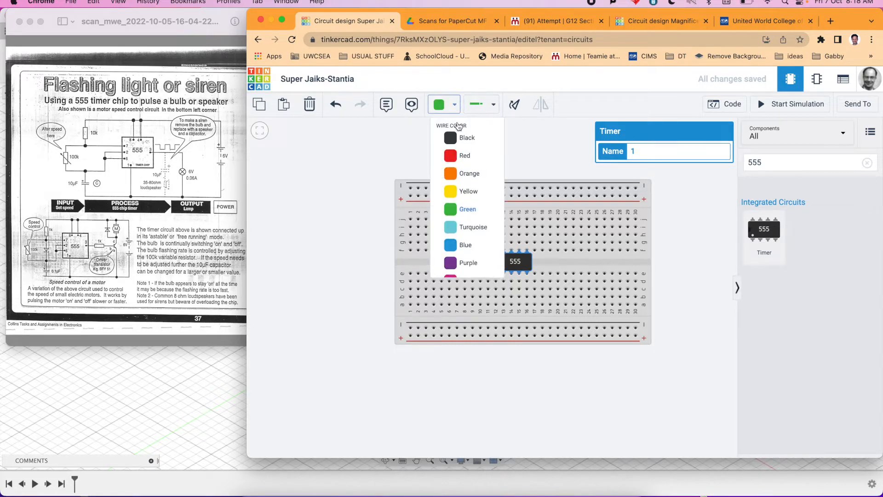
pyautogui.click(450, 138)
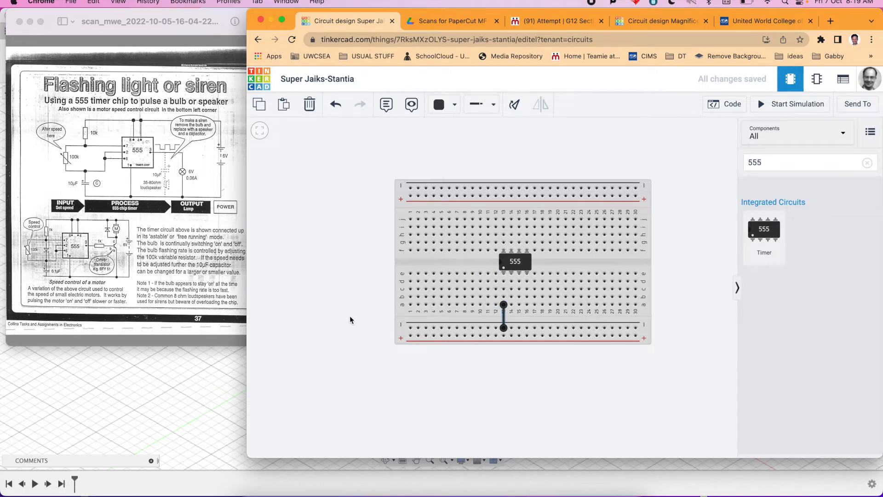
pyautogui.moveTo(140, 157)
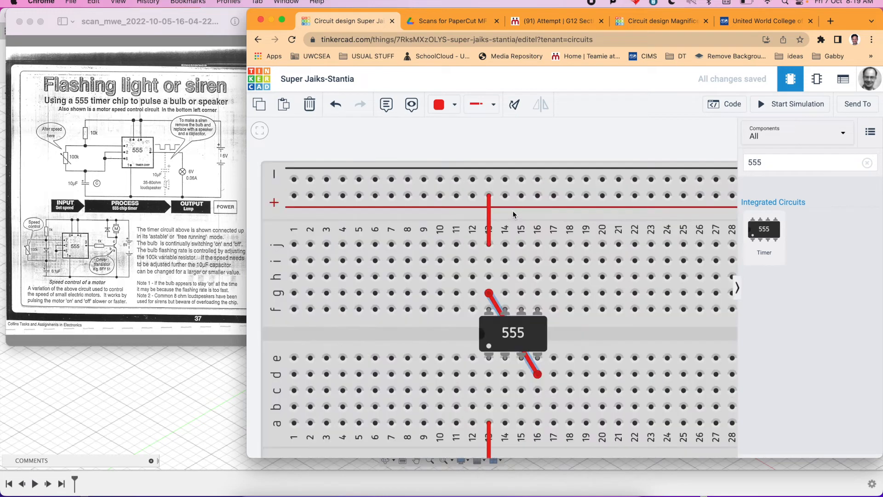
pyautogui.moveTo(140, 173)
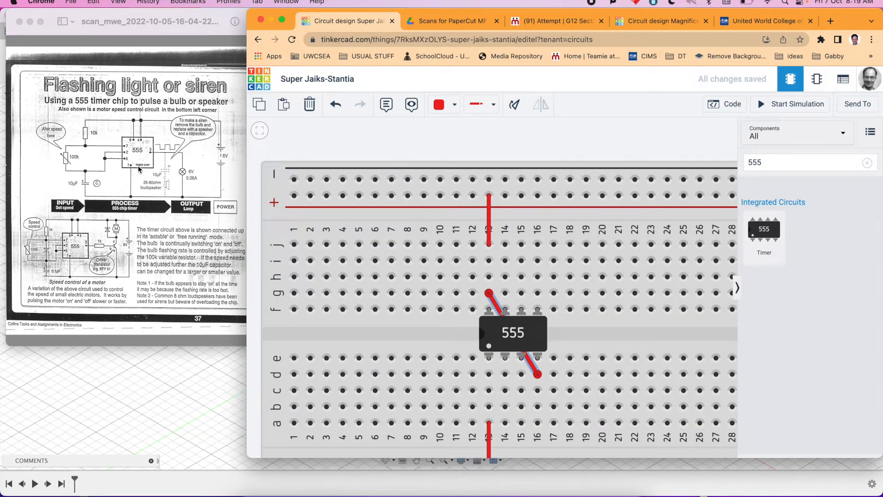
pyautogui.moveTo(341, 240)
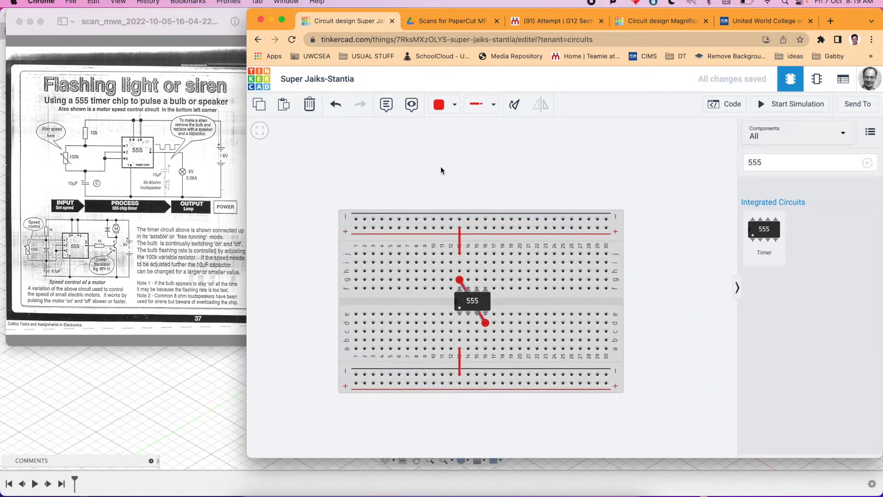
pyautogui.moveTo(430, 128)
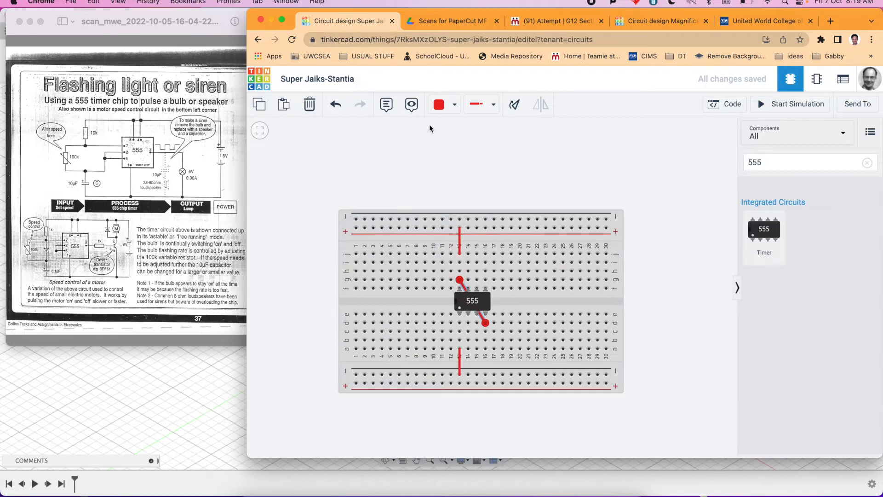
pyautogui.moveTo(187, 185)
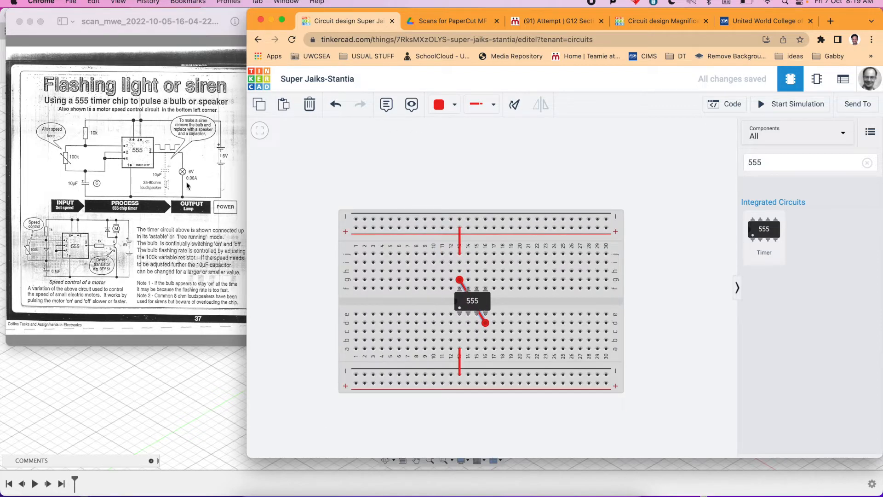
# Search 'led', place a red LED right of the breadboard, and clear the search.
pyautogui.click(806, 162)
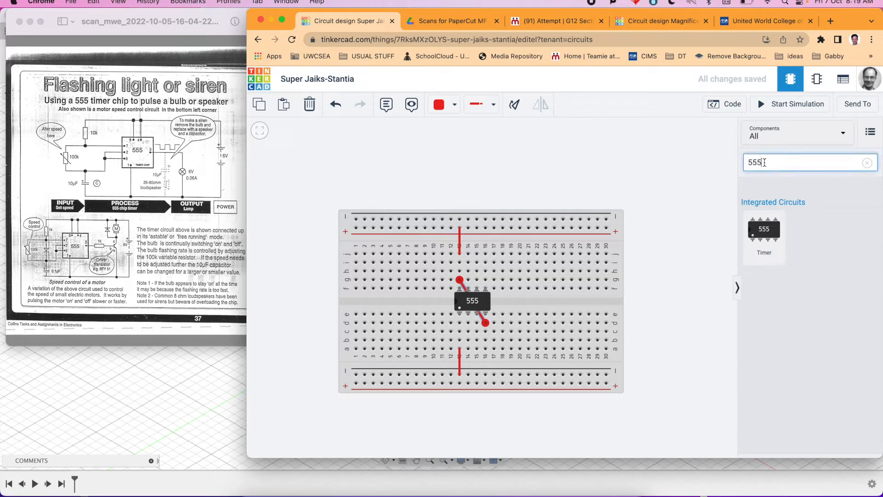
pyautogui.write('led')
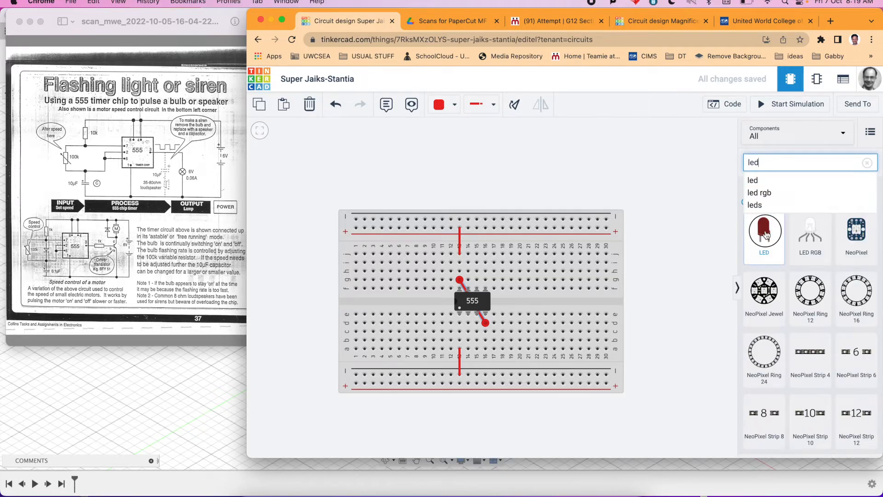
pyautogui.moveTo(763, 236); pyautogui.dragTo(656, 248)
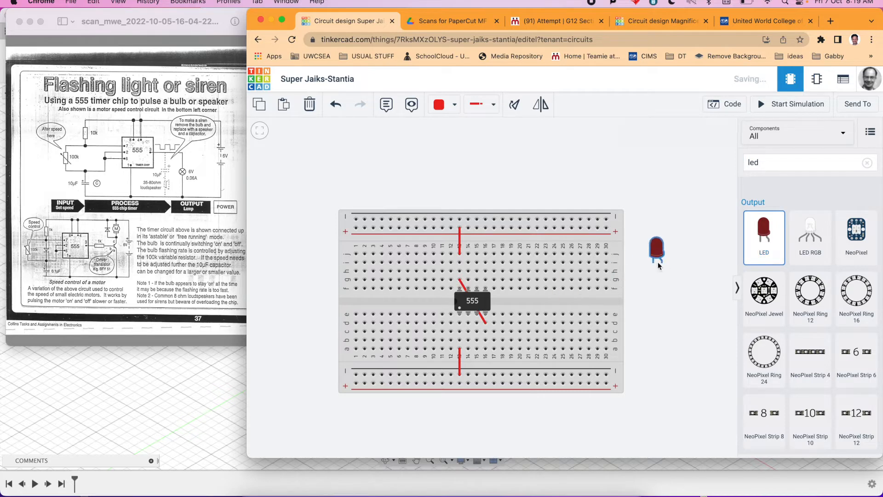
pyautogui.click(656, 250)
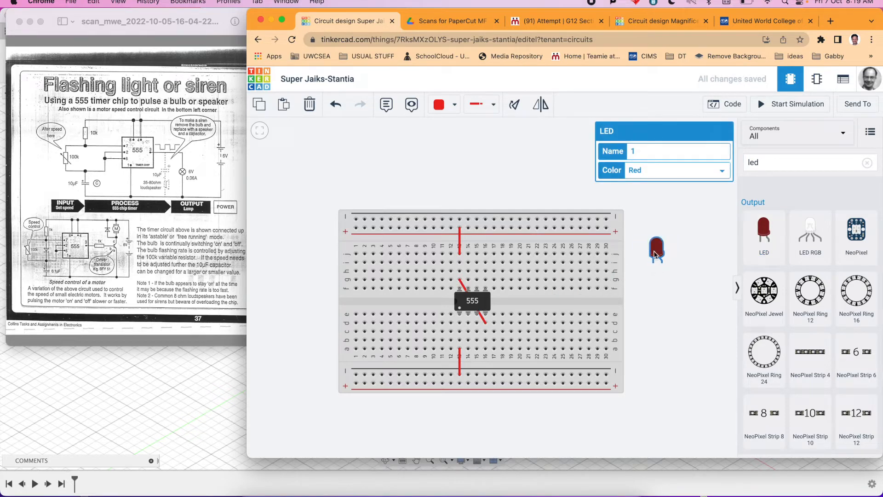
pyautogui.click(810, 163)
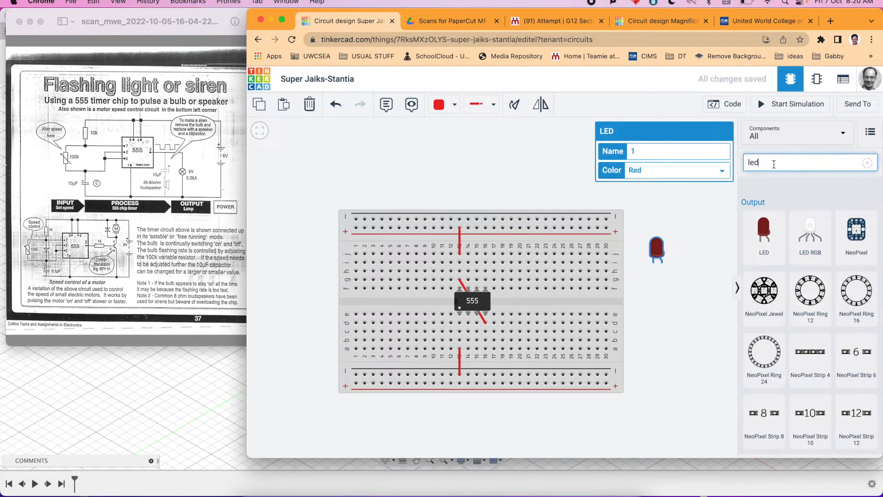
pyautogui.click(866, 162)
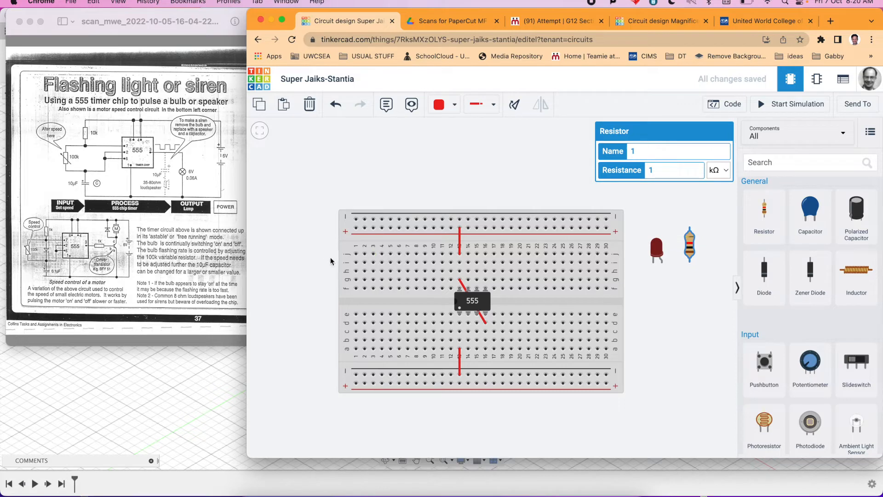
pyautogui.moveTo(422, 271)
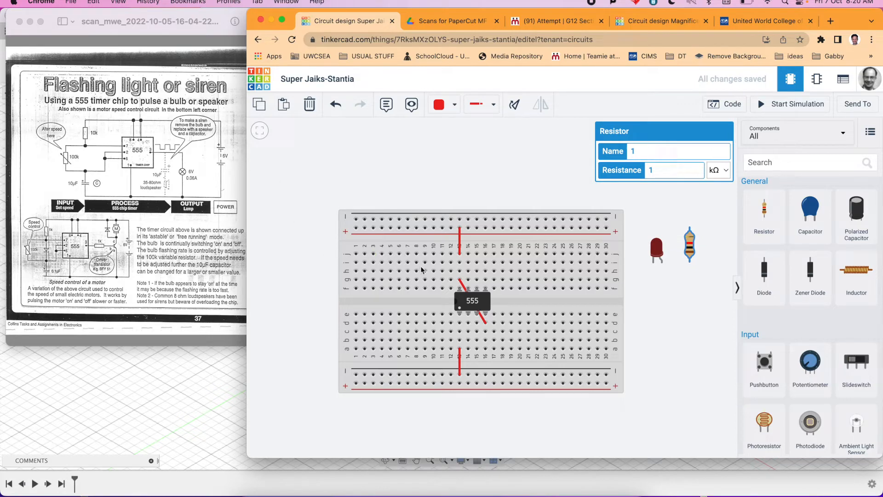
# Switch the resistor's unit from kΩ to Ω and enter 220.
pyautogui.click(563, 270)
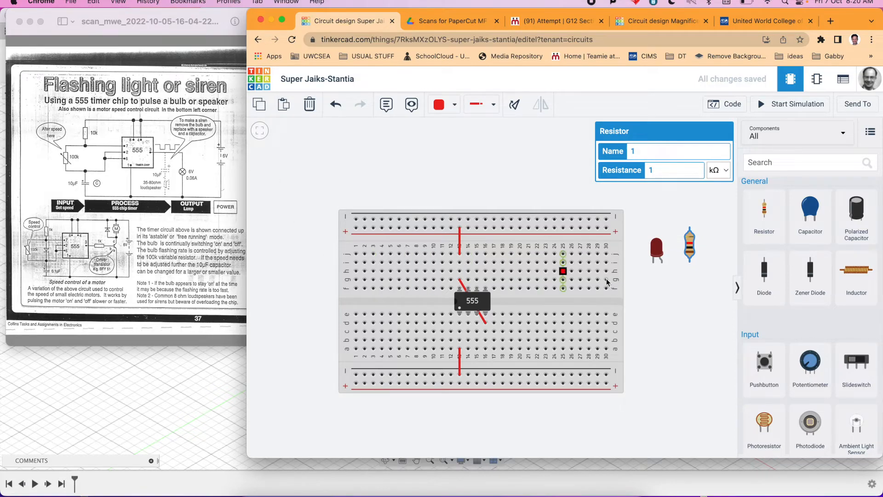
pyautogui.click(718, 170)
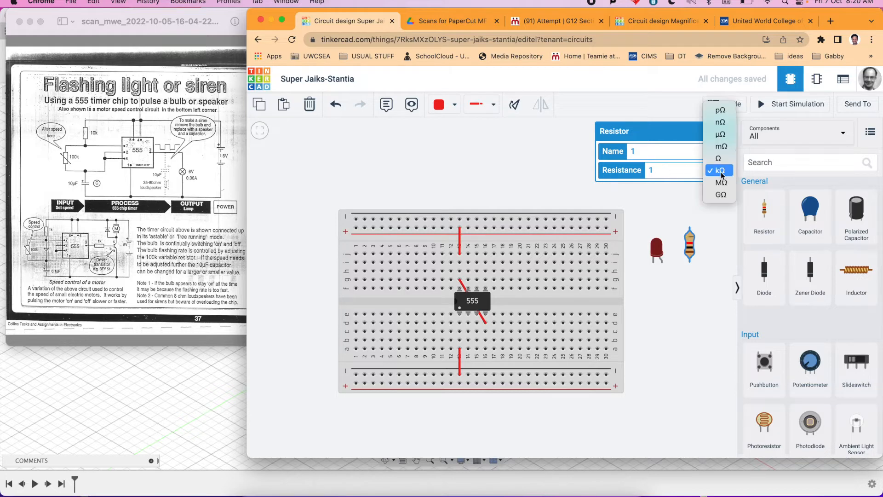
pyautogui.click(718, 158)
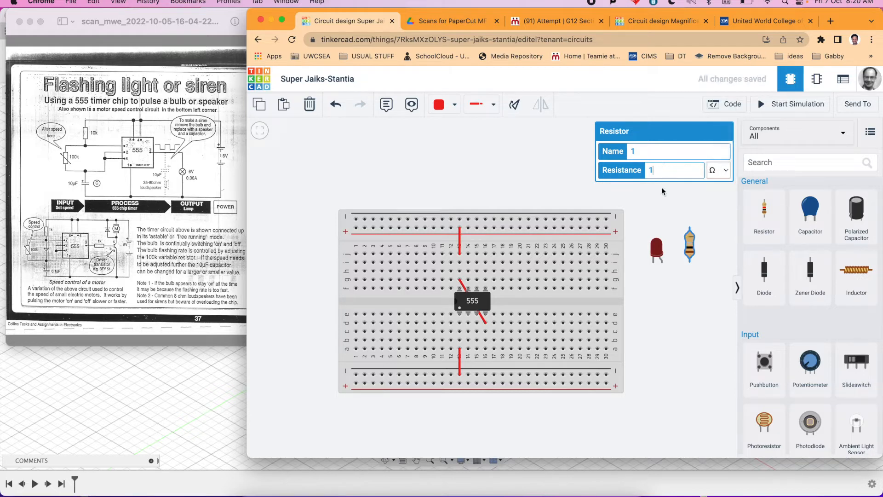
pyautogui.moveTo(660, 214)
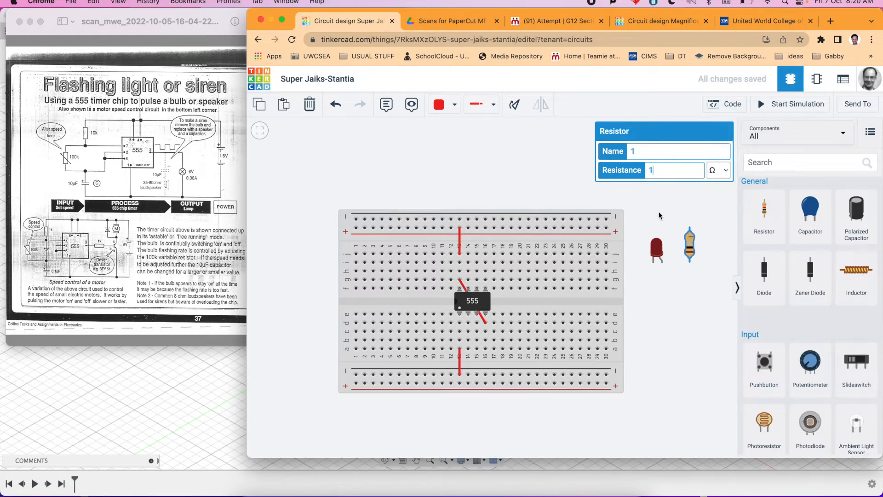
pyautogui.write('220')
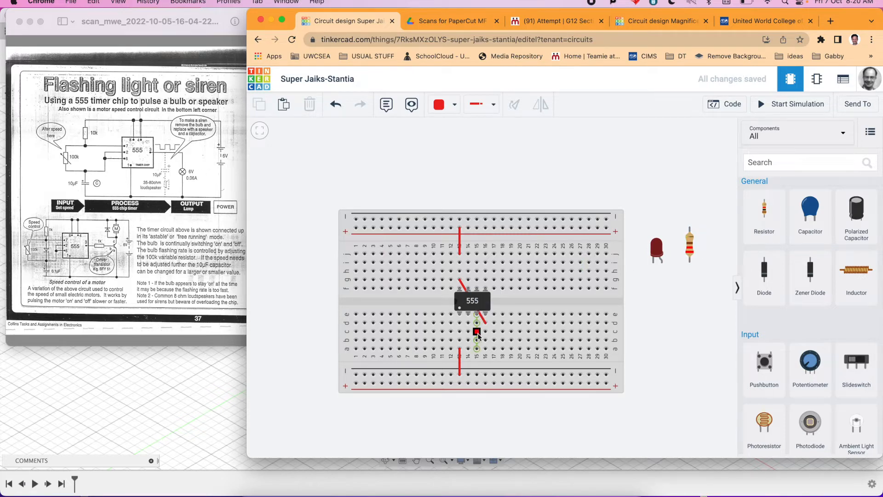
# Wire from the 555 pin, seat the resistor across the gap, and put the LED above it.
pyautogui.moveTo(477, 331); pyautogui.dragTo(528, 331)
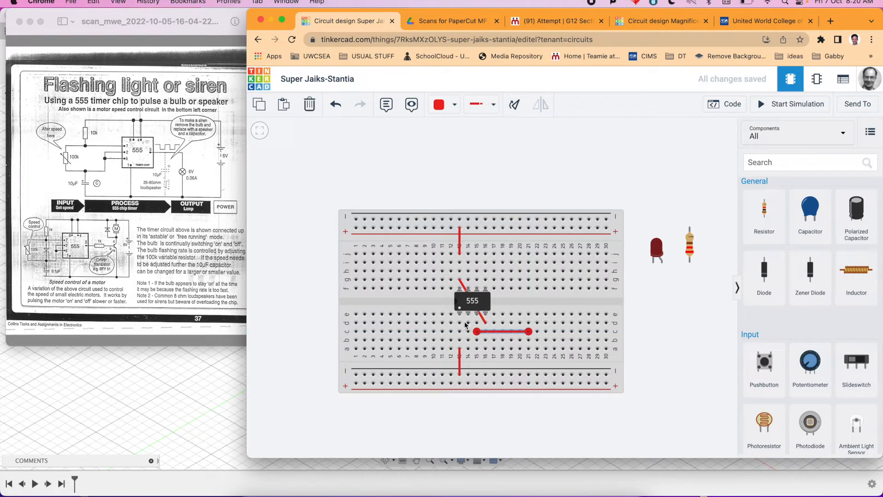
pyautogui.moveTo(663, 252)
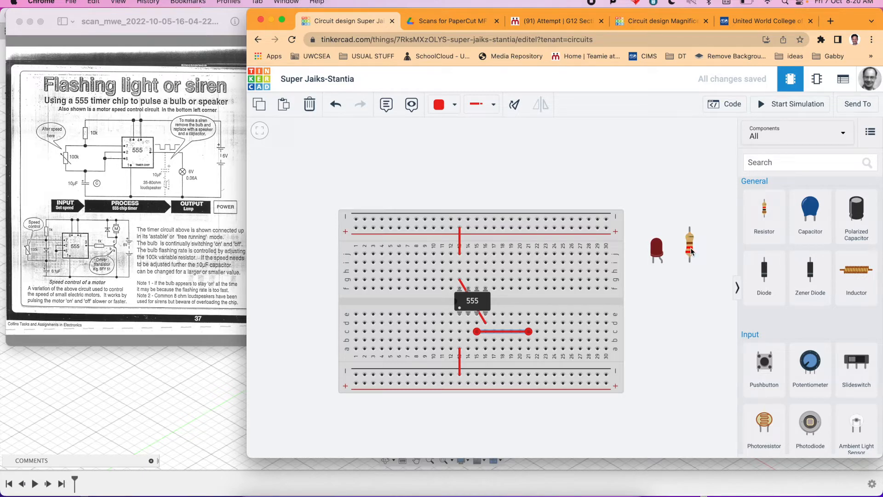
pyautogui.moveTo(690, 245); pyautogui.dragTo(529, 304)
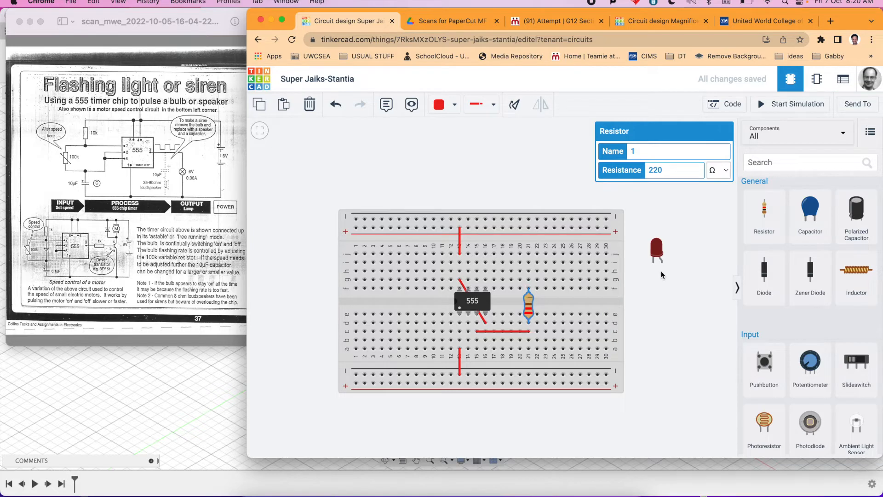
pyautogui.moveTo(668, 267)
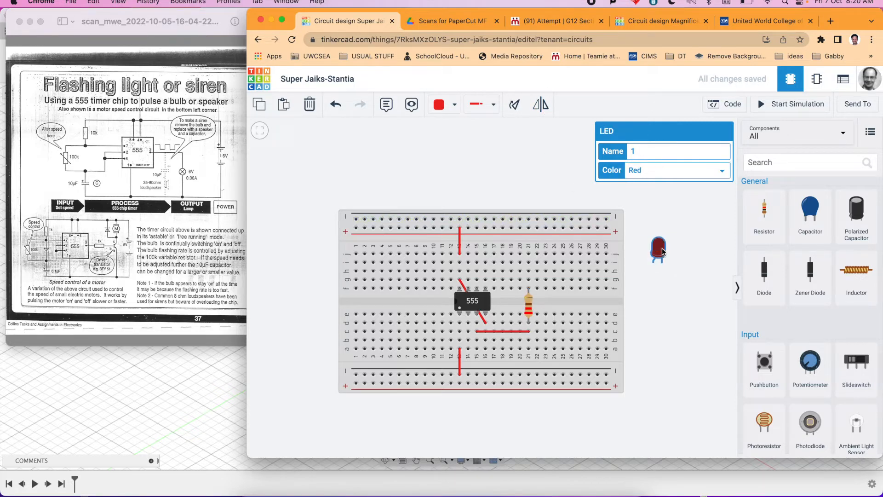
pyautogui.moveTo(658, 249); pyautogui.dragTo(532, 265)
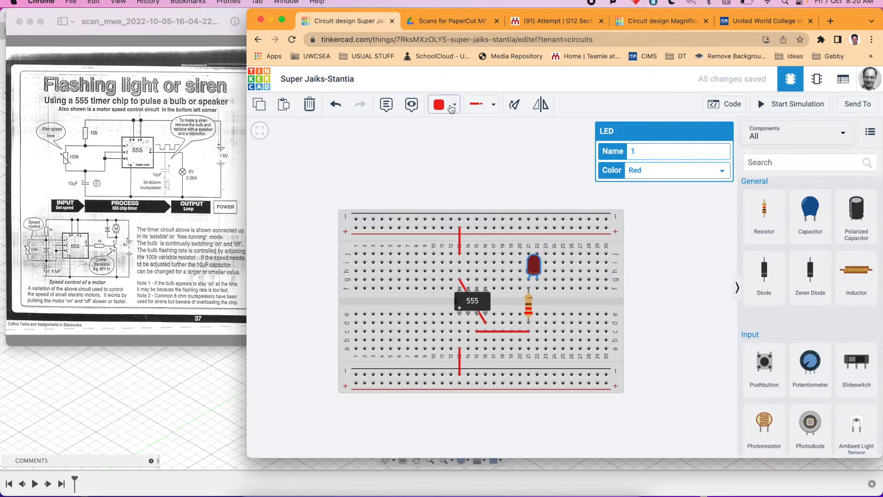
pyautogui.click(454, 104)
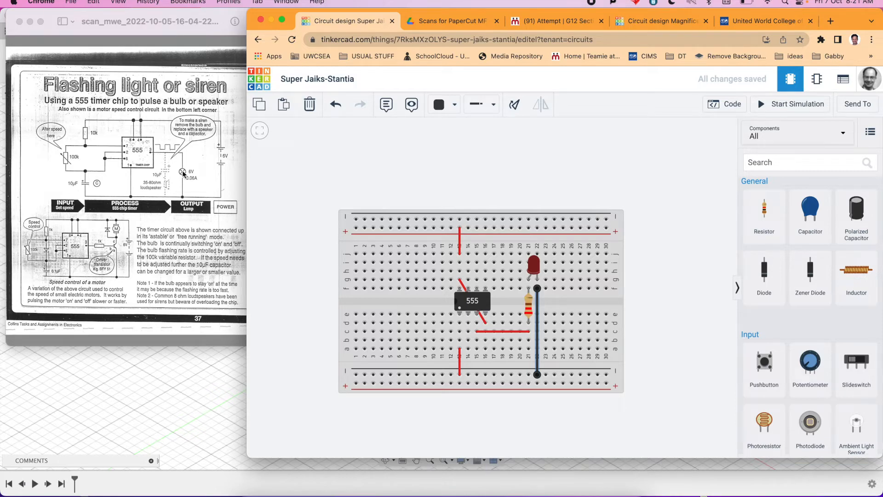
pyautogui.moveTo(183, 194)
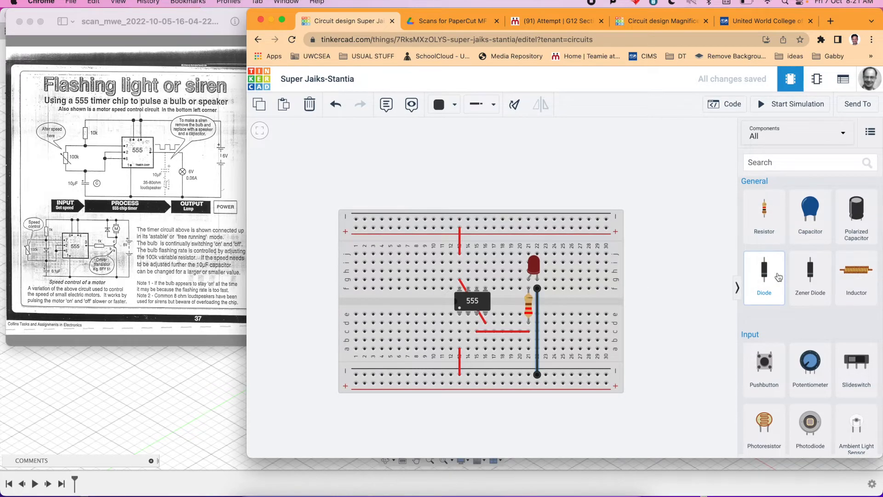
# Add a battery left of the breadboard, set it to four batteries, and rotate it.
pyautogui.scroll(-3)
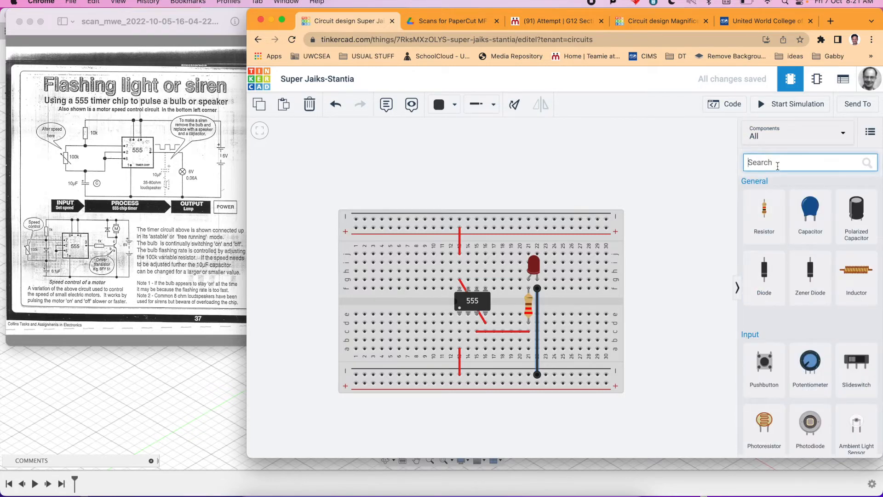
pyautogui.write('bat')
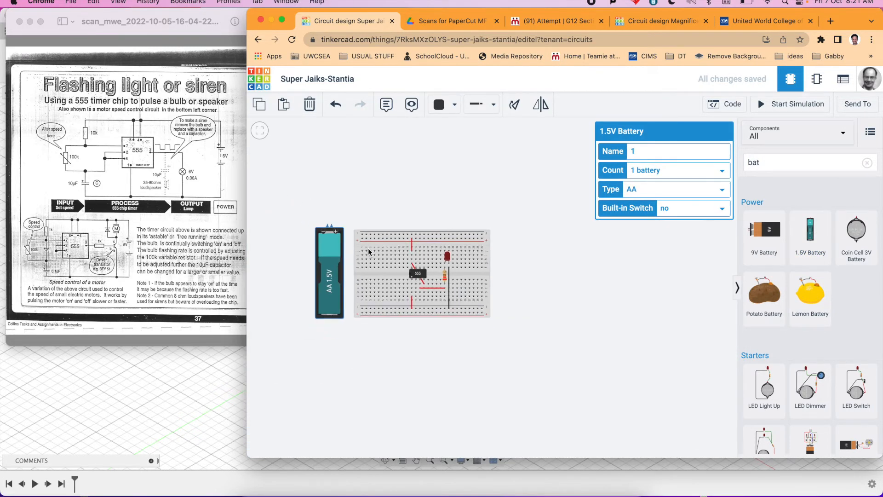
pyautogui.moveTo(329, 271); pyautogui.dragTo(282, 272)
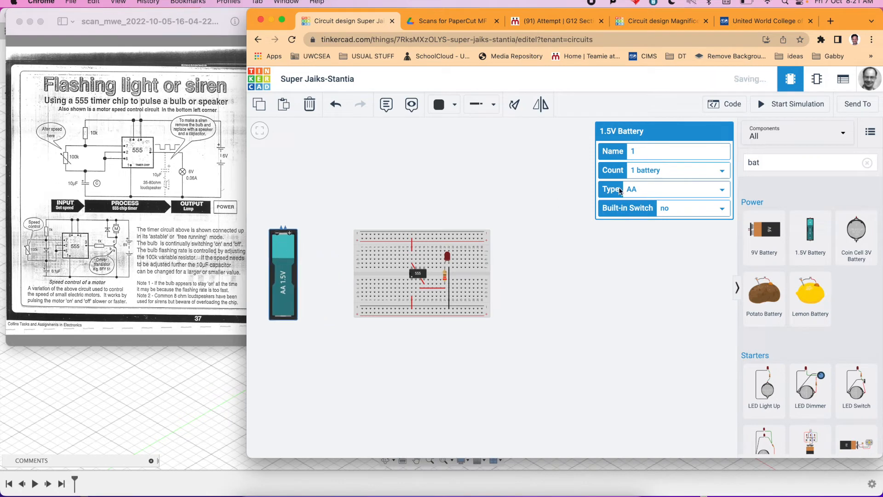
pyautogui.click(676, 170)
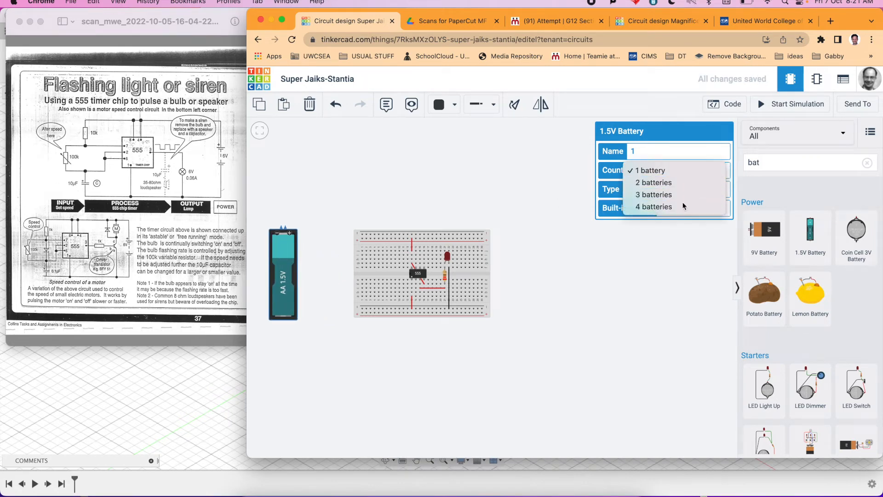
pyautogui.click(653, 207)
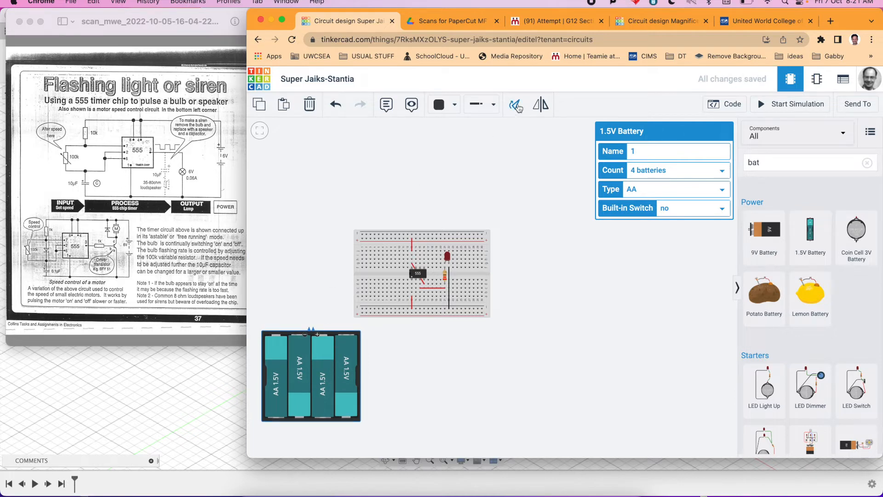
pyautogui.click(540, 105)
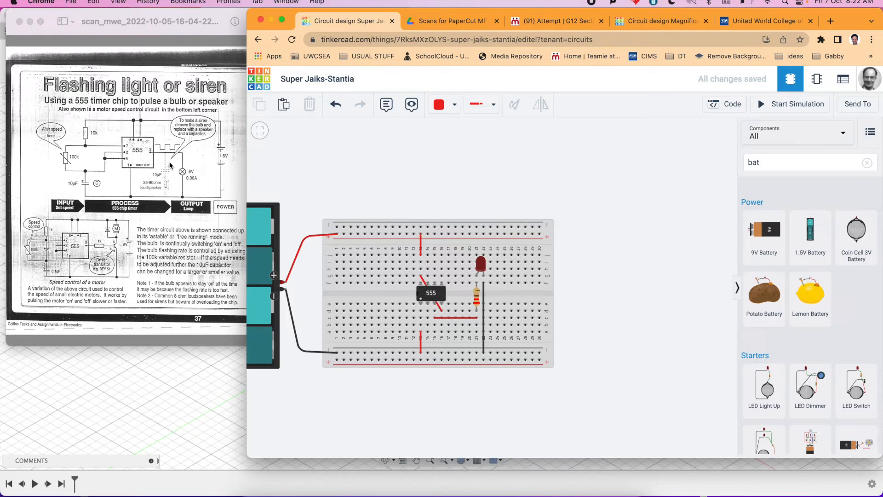
pyautogui.moveTo(143, 160)
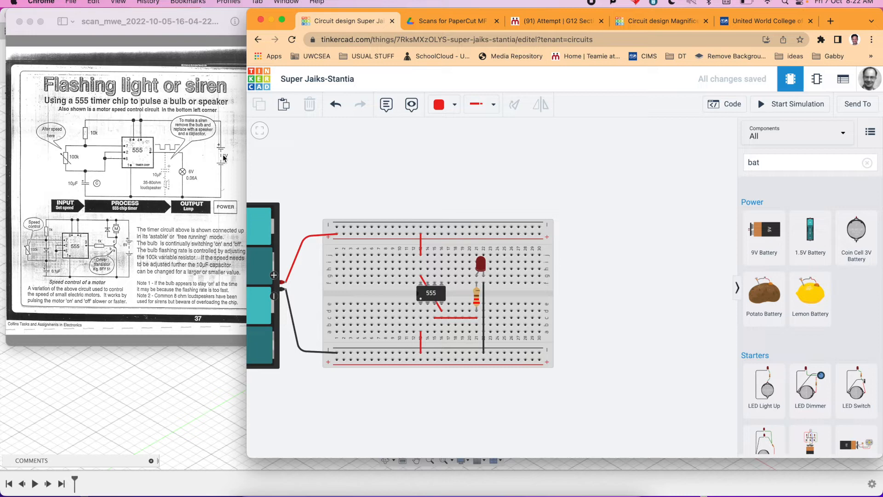
pyautogui.moveTo(202, 146)
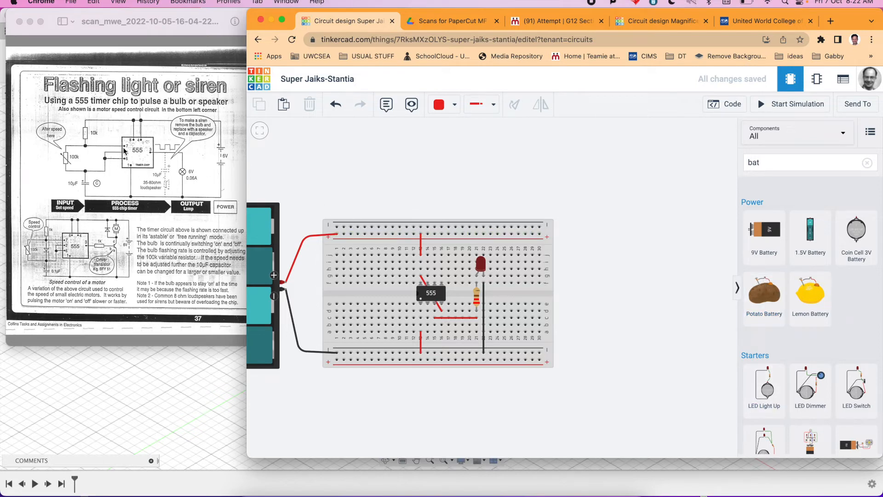
pyautogui.moveTo(318, 215)
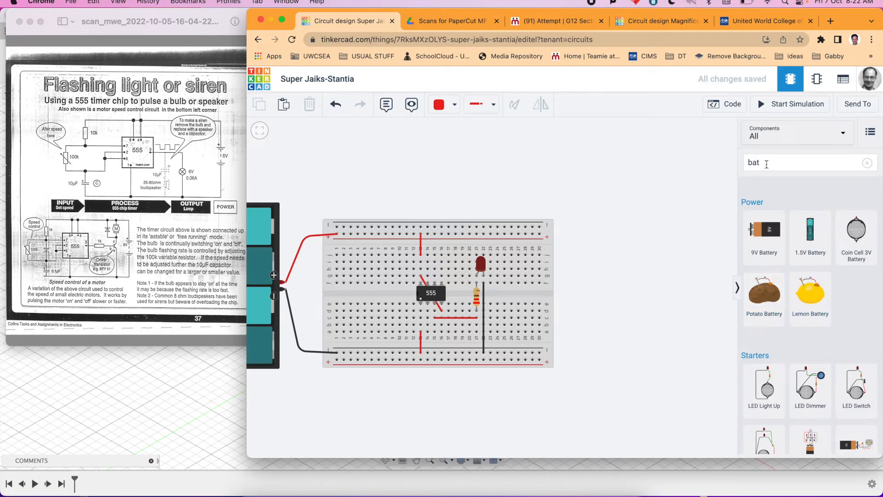
# Clear the battery search so all components are listed again.
pyautogui.click(867, 163)
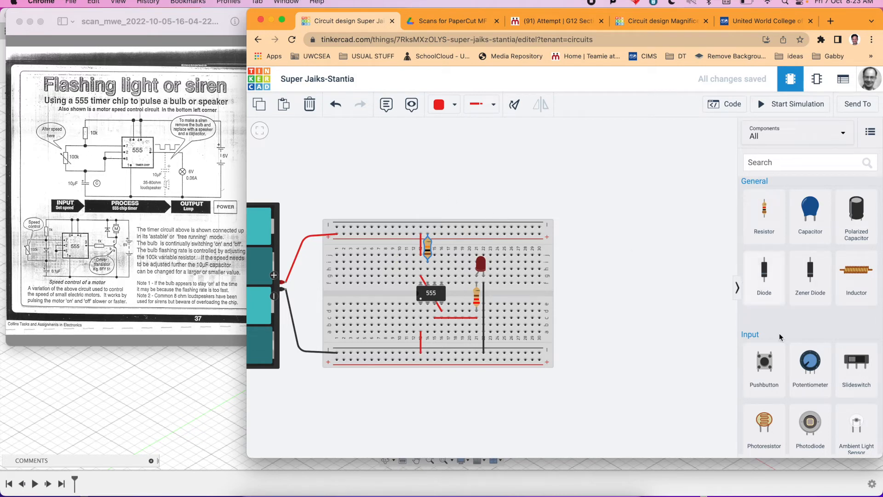
pyautogui.moveTo(812, 365)
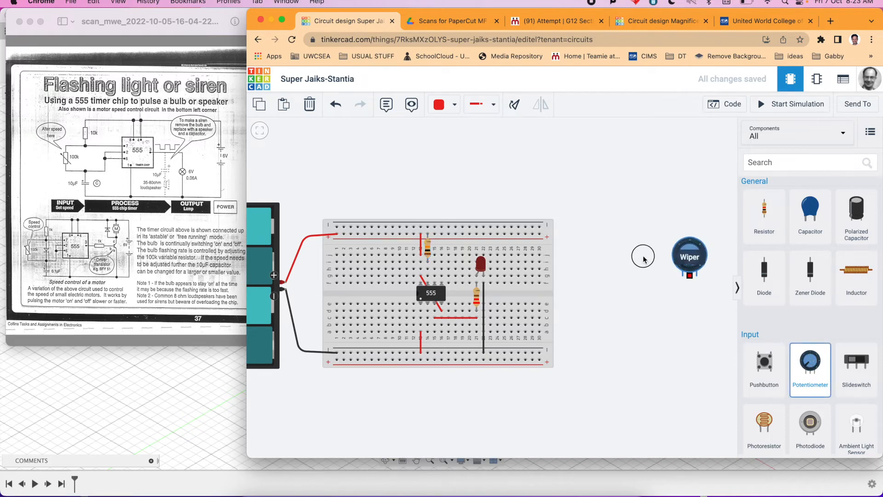
# Move the potentiometer onto the top of the breadboard and set its resistance to 1.
pyautogui.click(689, 256)
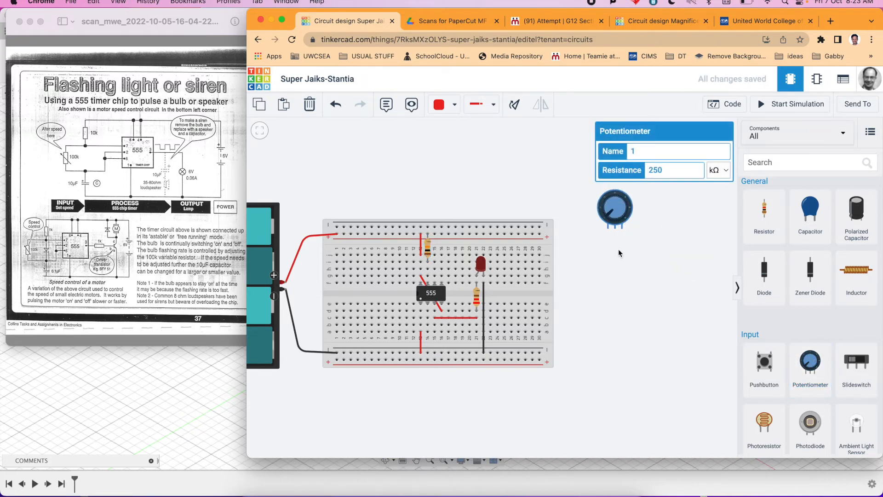
pyautogui.moveTo(608, 229)
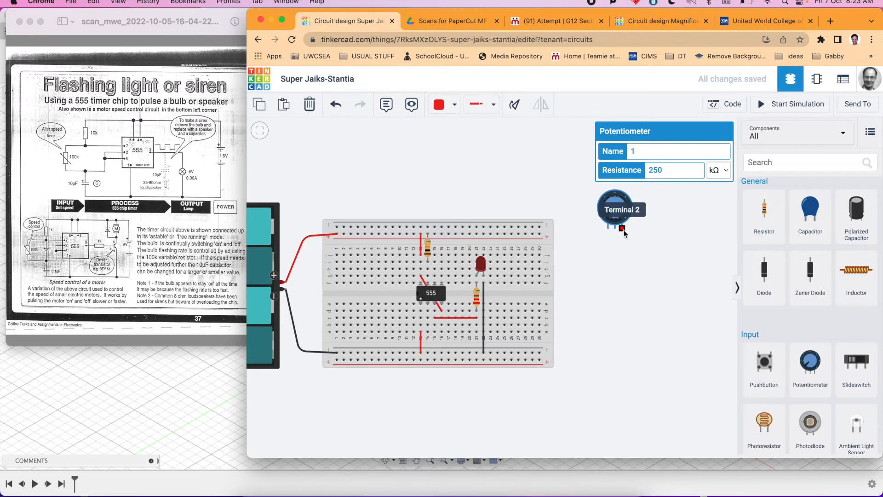
pyautogui.moveTo(623, 235)
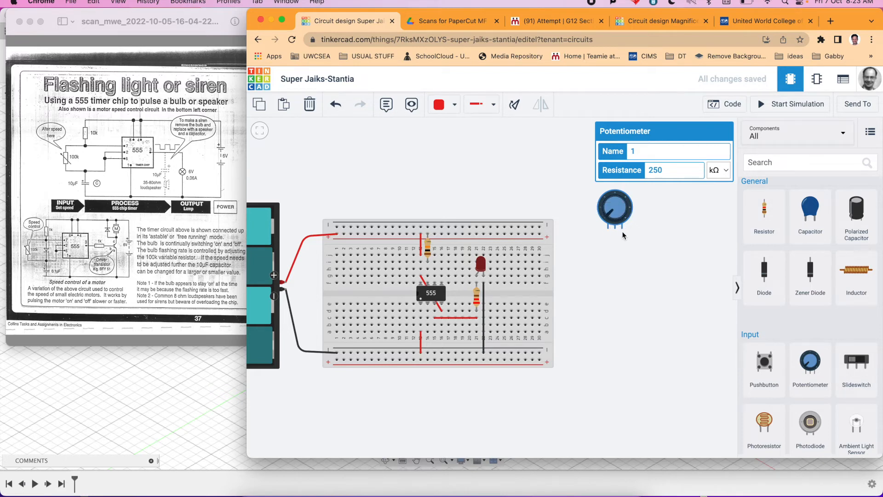
pyautogui.moveTo(615, 208)
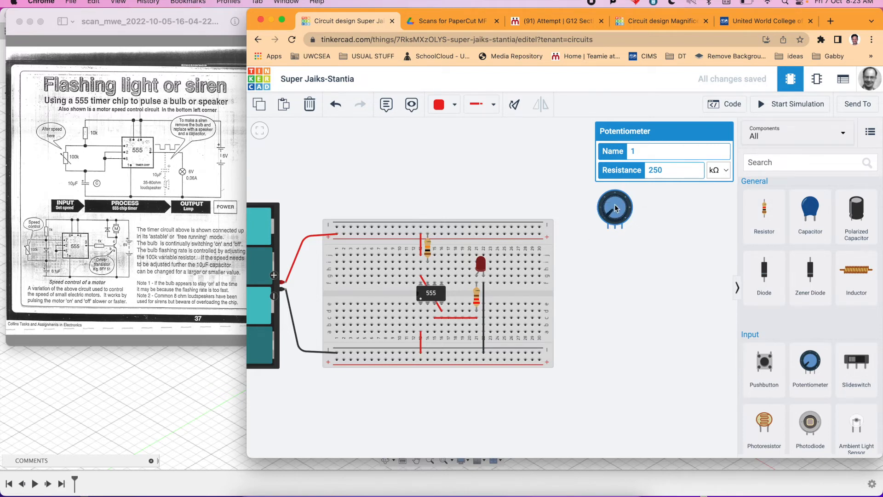
pyautogui.moveTo(614, 210); pyautogui.dragTo(460, 233)
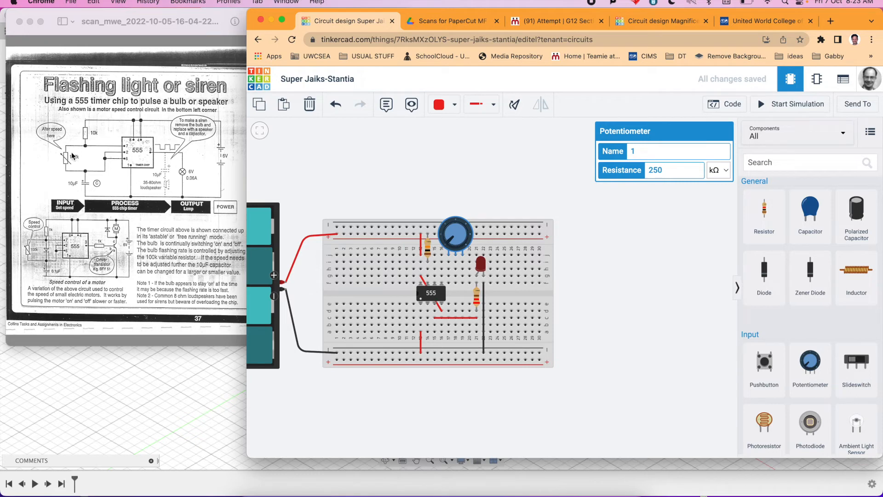
pyautogui.click(669, 170)
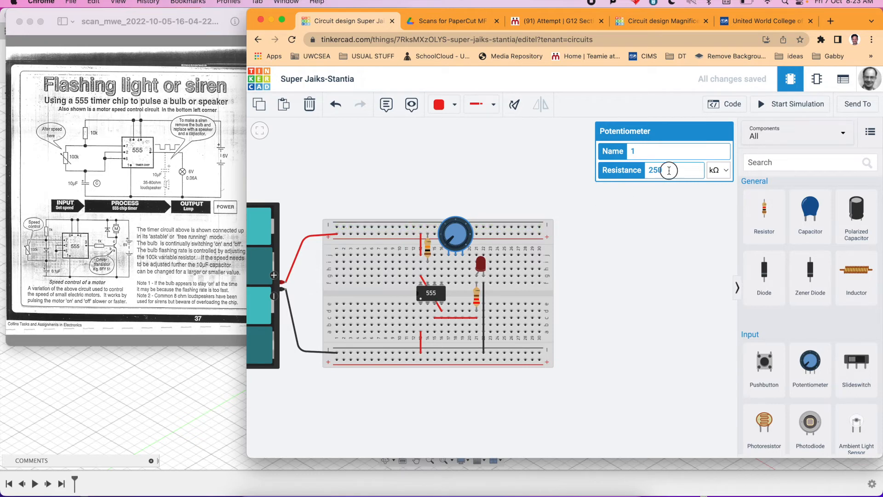
pyautogui.write('1')
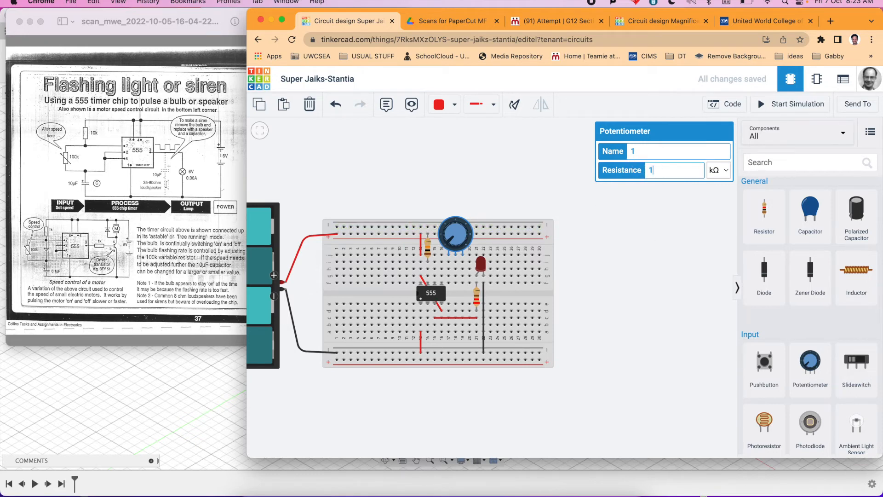
pyautogui.click(503, 241)
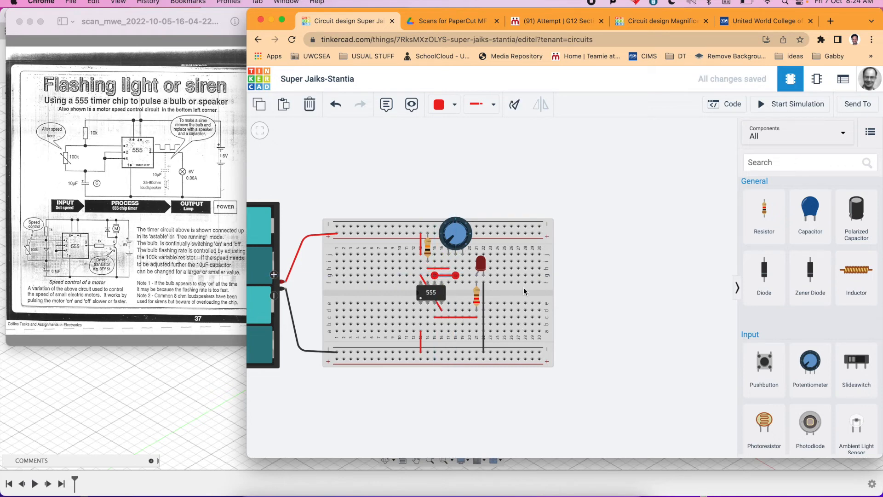
pyautogui.moveTo(88, 149)
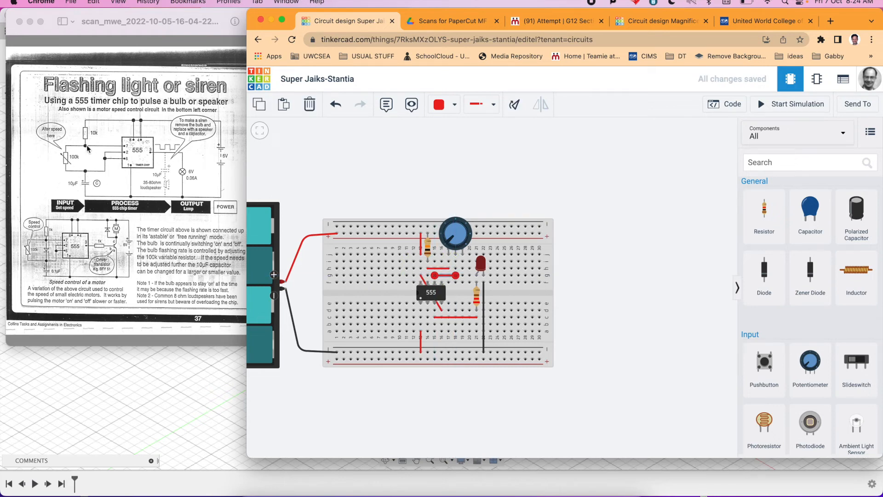
pyautogui.moveTo(102, 154)
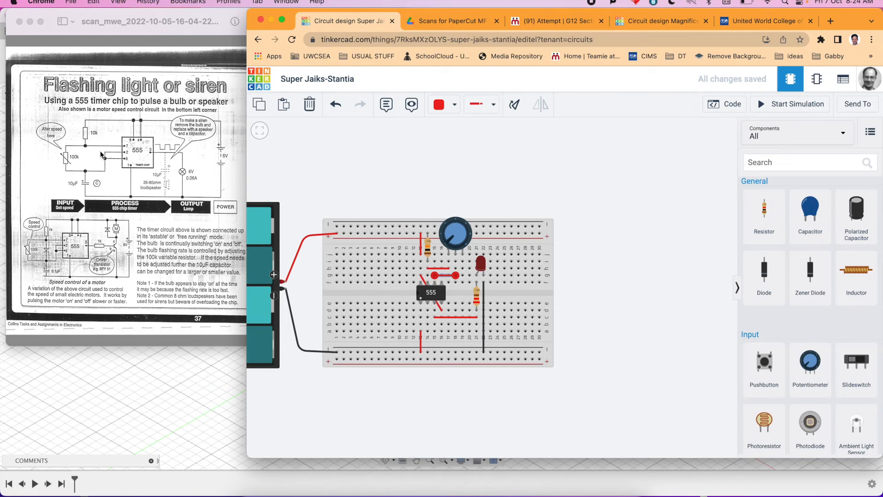
pyautogui.moveTo(62, 166)
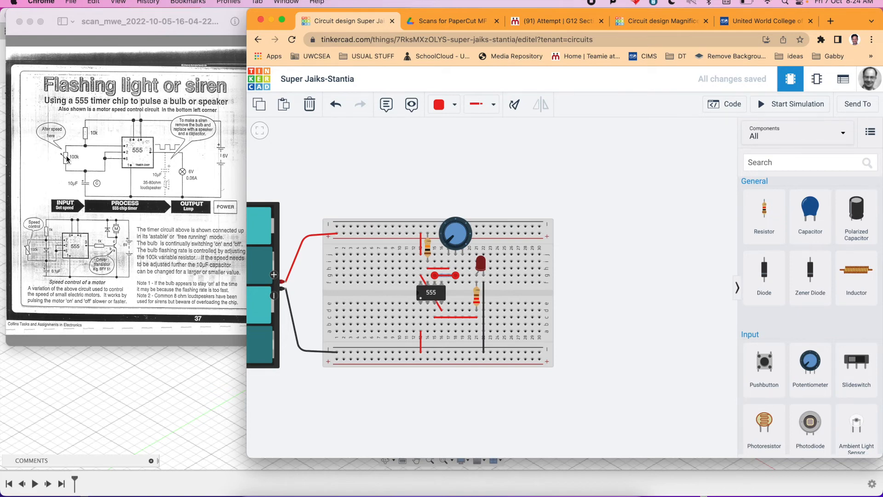
pyautogui.moveTo(68, 171)
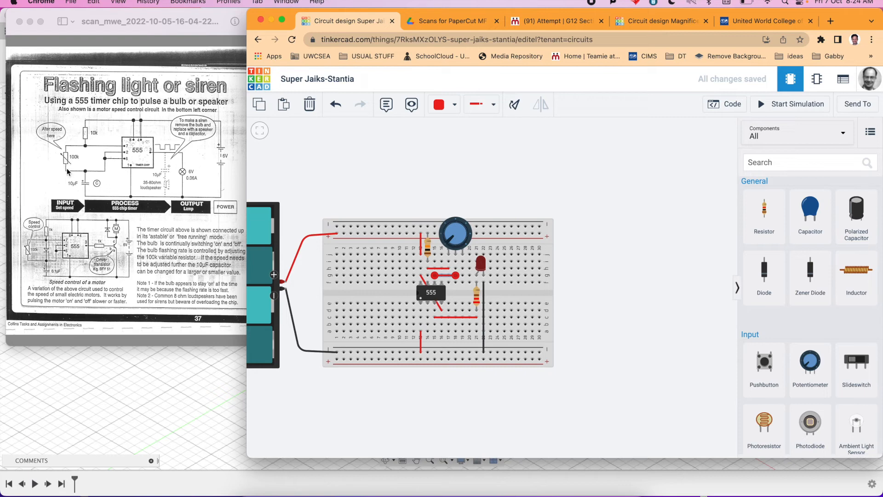
pyautogui.moveTo(127, 162)
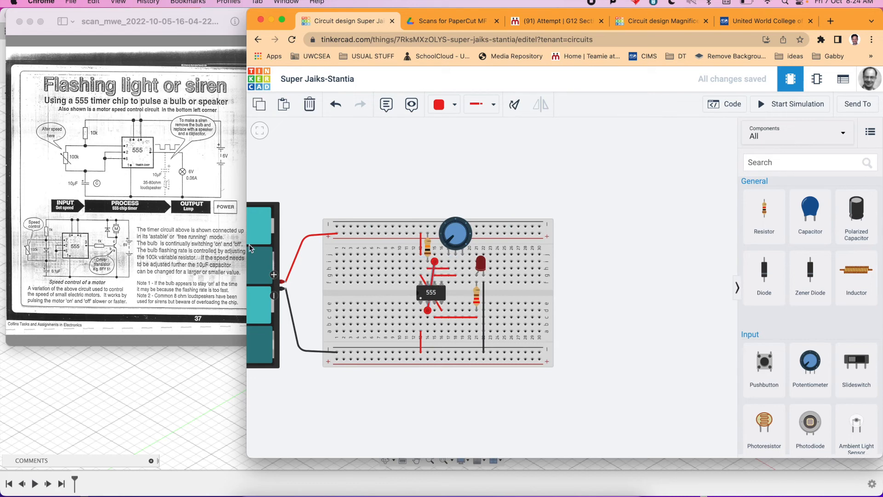
pyautogui.moveTo(145, 145)
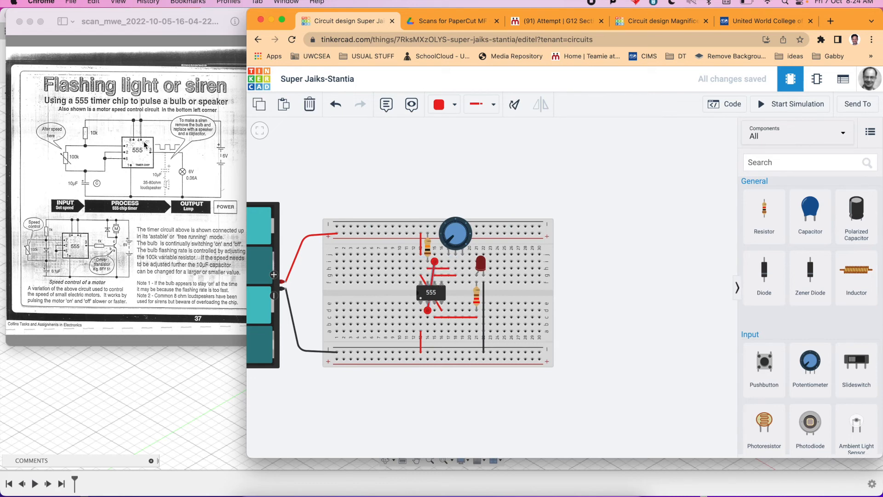
pyautogui.moveTo(143, 145)
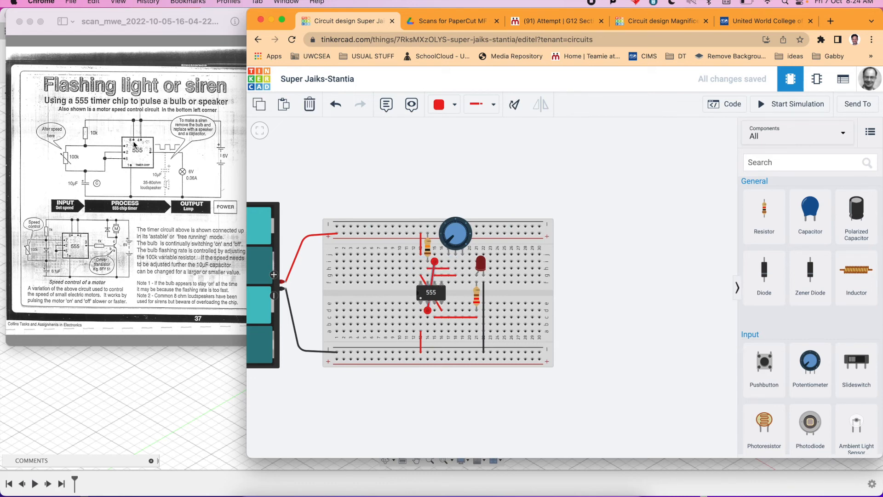
pyautogui.moveTo(160, 206)
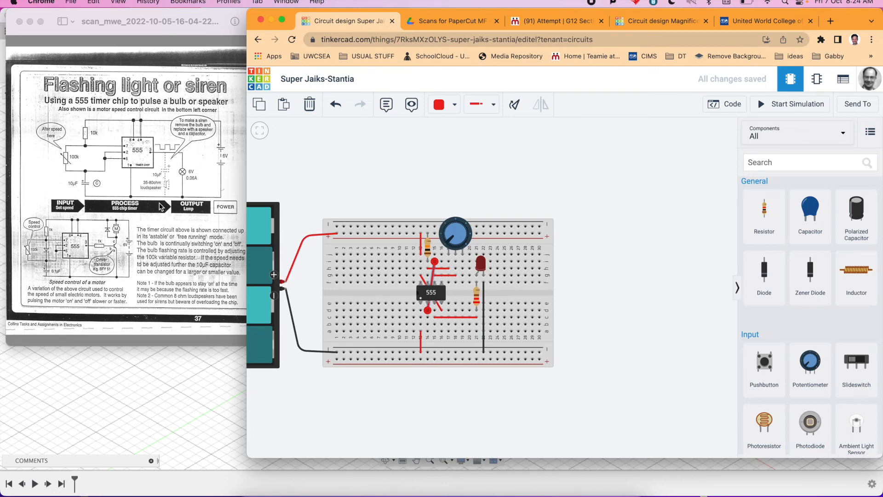
pyautogui.moveTo(826, 297)
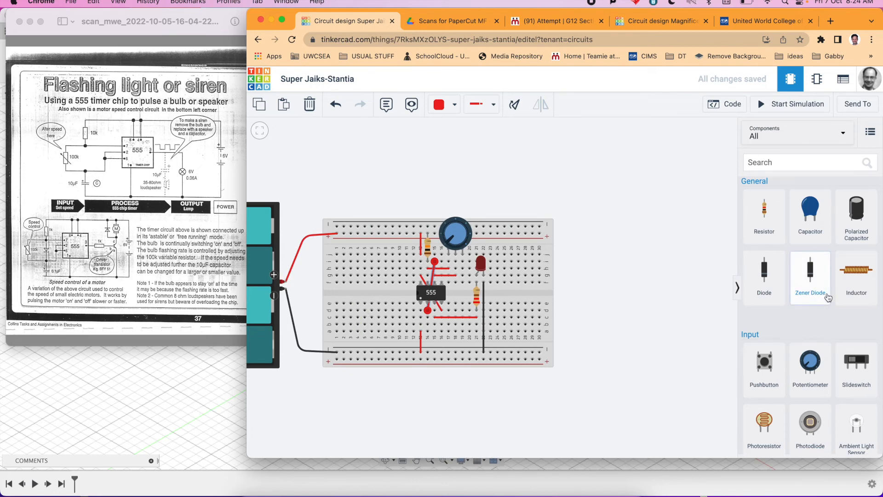
# Add a polarized capacitor from the General components panel.
pyautogui.click(856, 216)
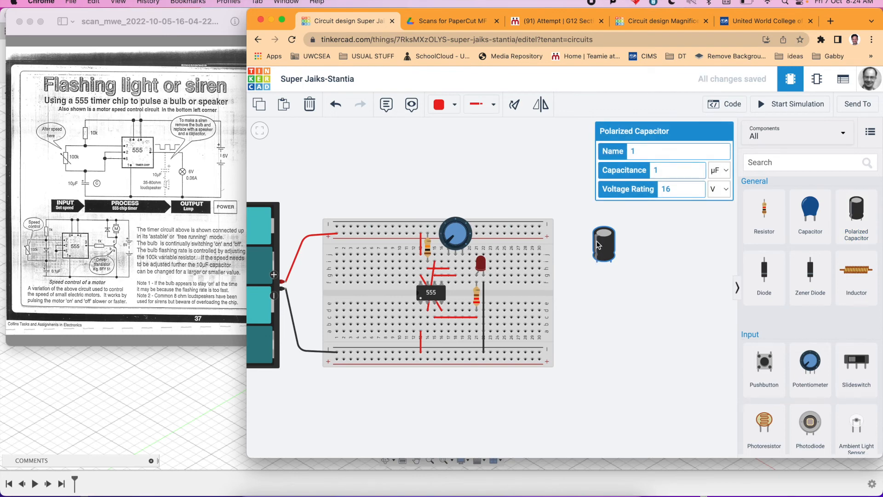
pyautogui.moveTo(597, 263)
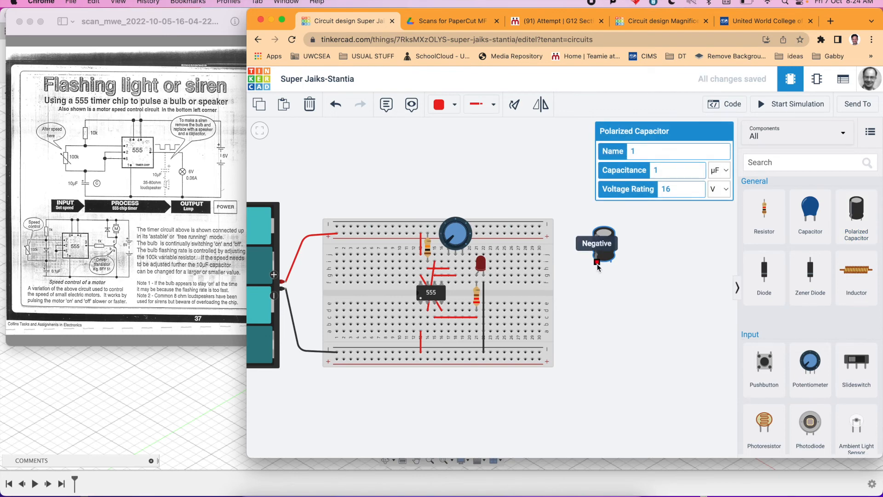
pyautogui.moveTo(81, 191)
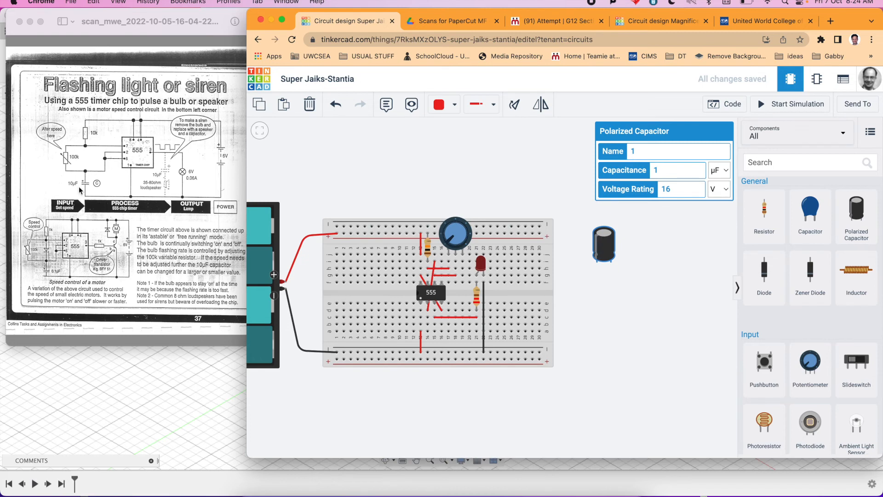
pyautogui.moveTo(364, 209)
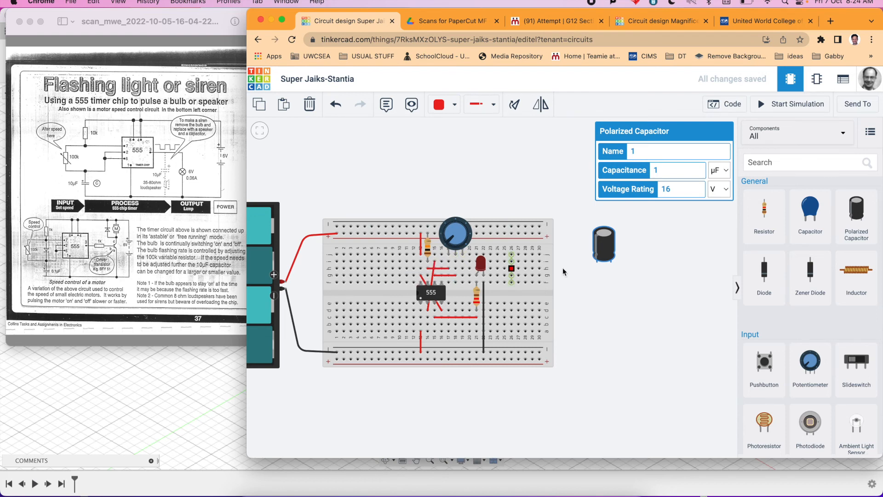
pyautogui.moveTo(607, 253)
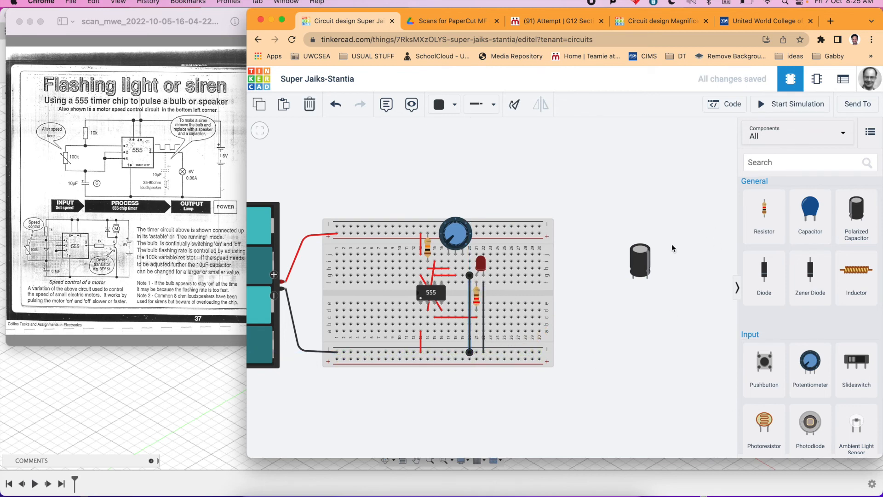
# Set the capacitor to 10 µF, simulate, and view the component list before returning.
pyautogui.click(461, 265)
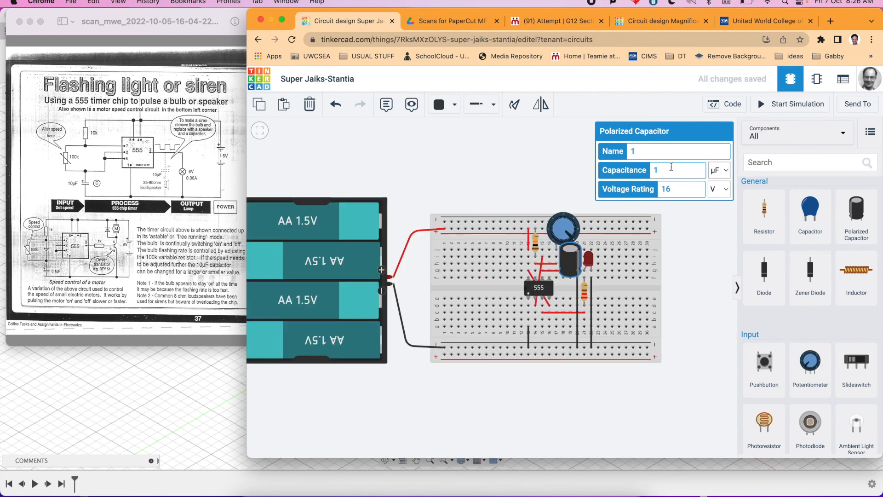
pyautogui.write('0')
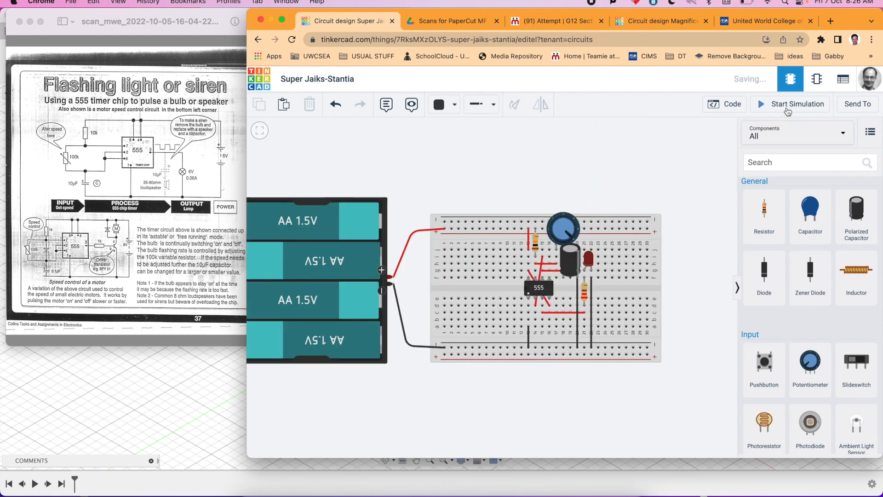
pyautogui.click(790, 104)
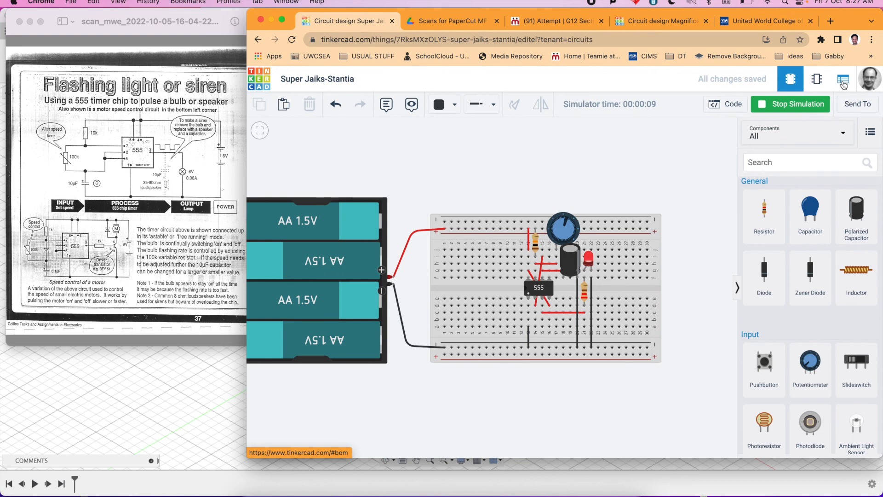
pyautogui.click(843, 79)
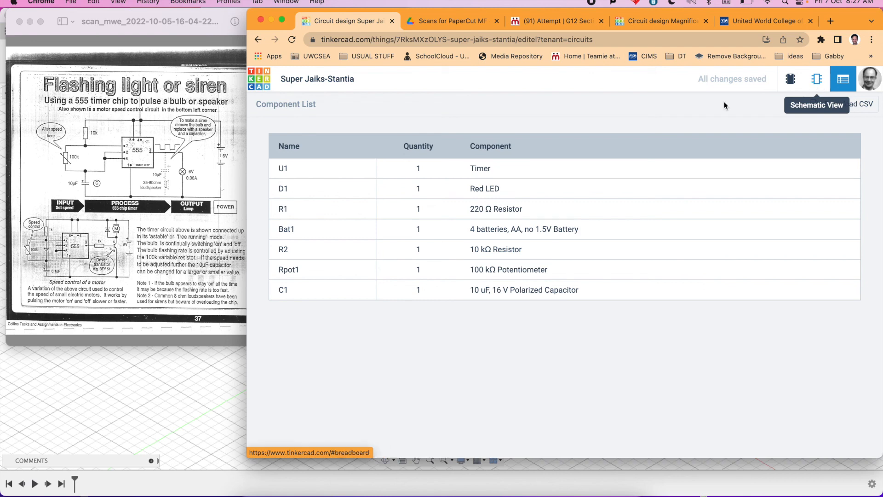
pyautogui.click(790, 78)
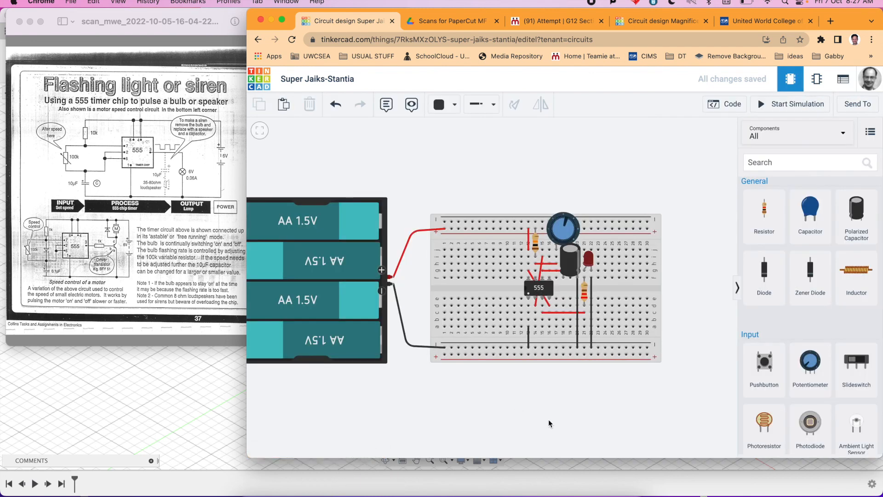
pyautogui.moveTo(557, 428)
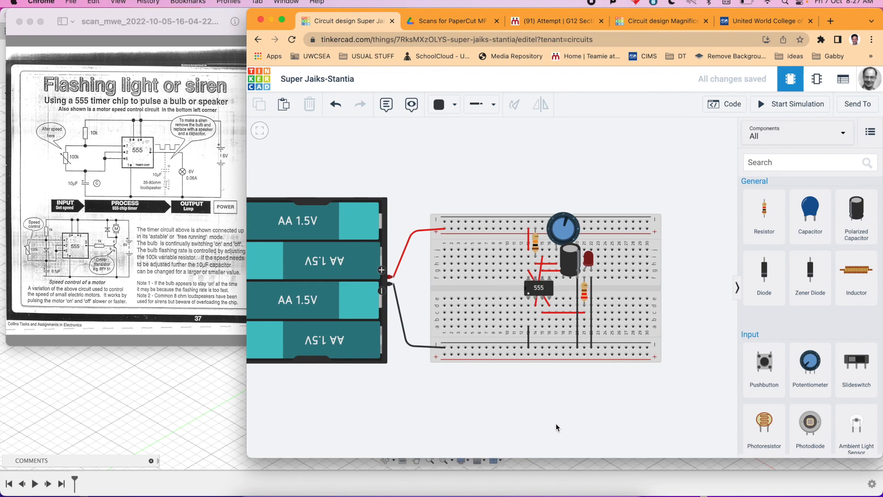